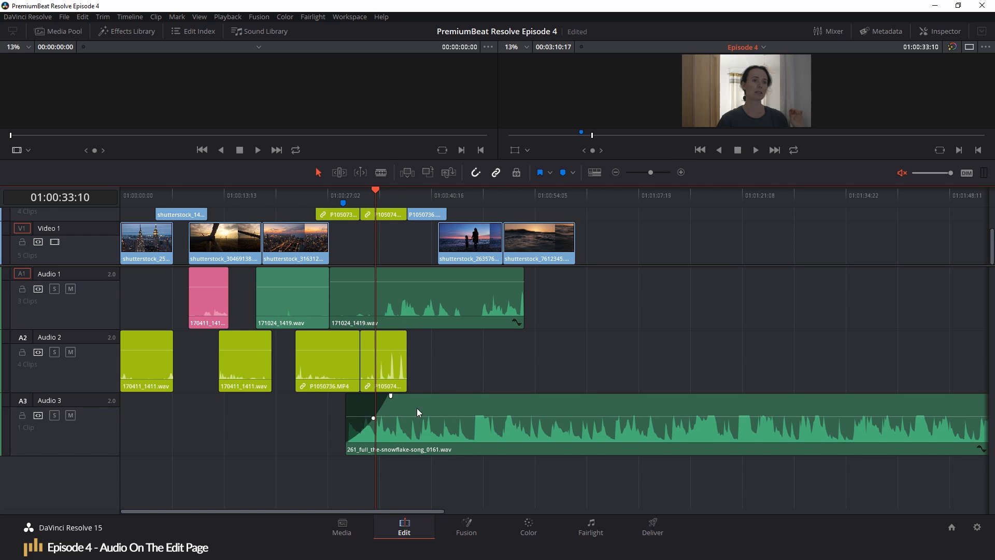
Select the long clip on Audio 1 and switch the Edit page to a single viewer.
left_click(410, 300)
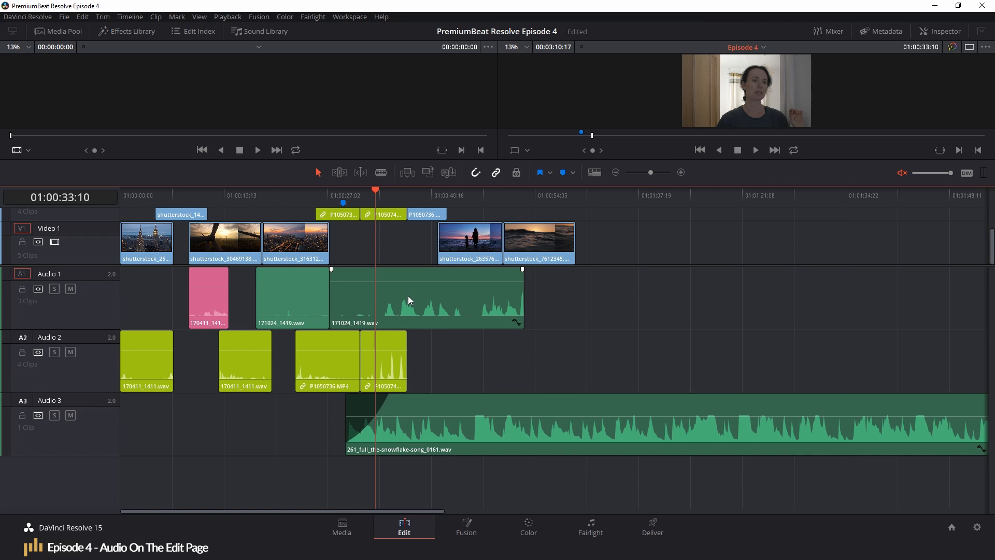
left_click(481, 194)
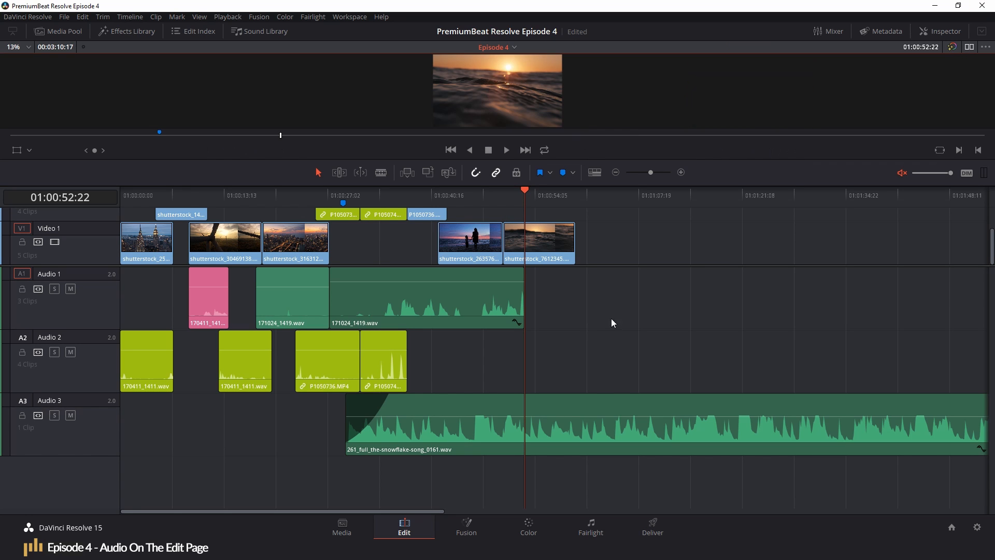
mouse_move(419, 500)
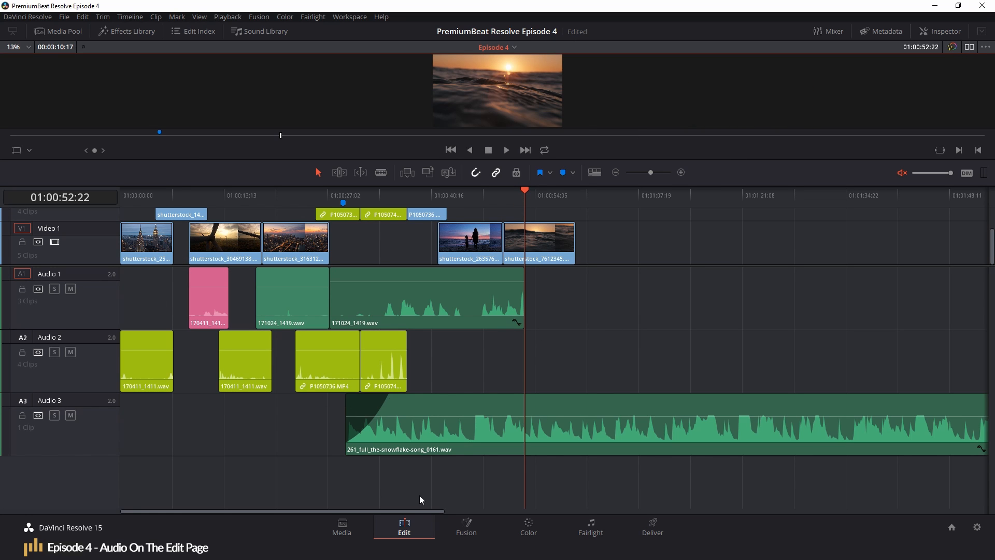
Switch to the Fairlight page and play the Episode 4 timeline, watching the mixer and meters.
left_click(589, 526)
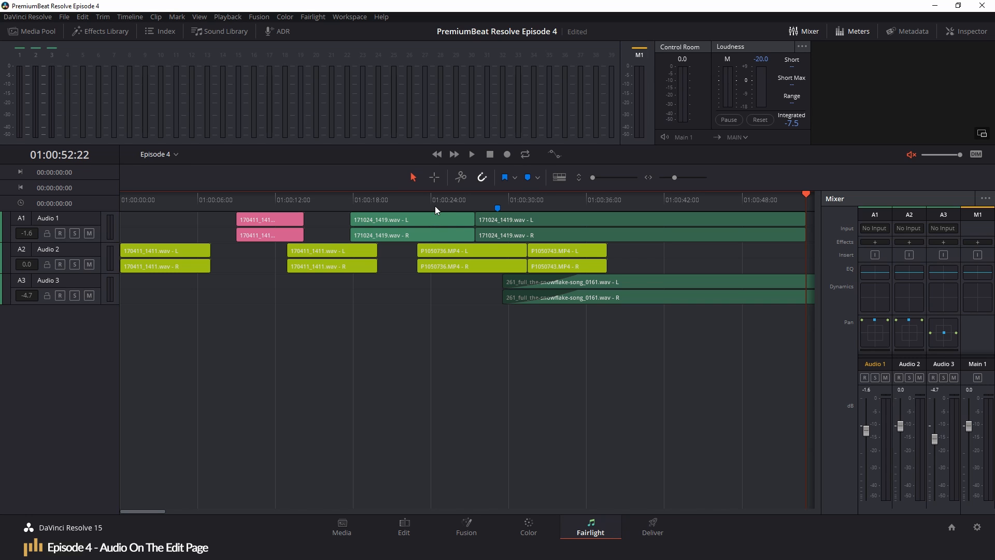
left_click(471, 154)
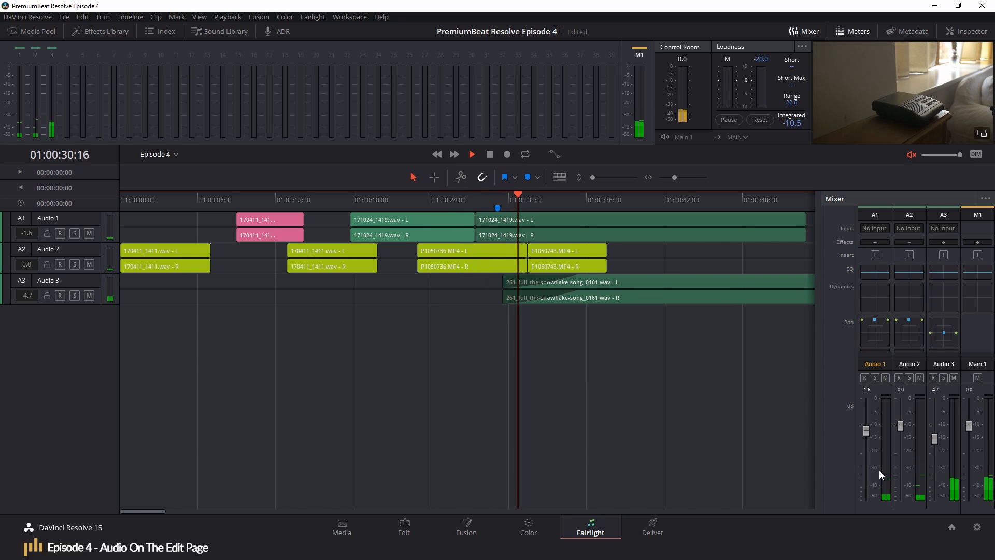
left_click(470, 153)
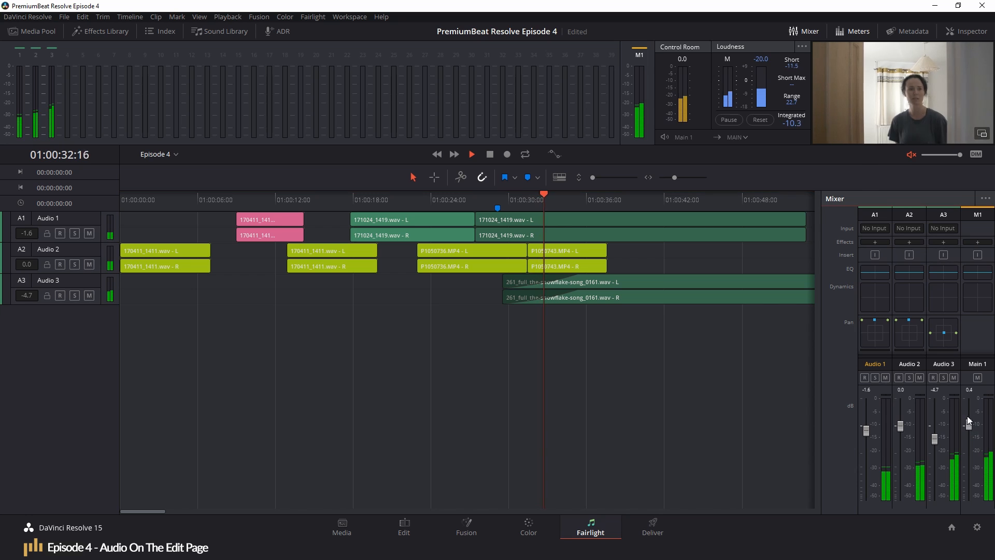
left_click(471, 154)
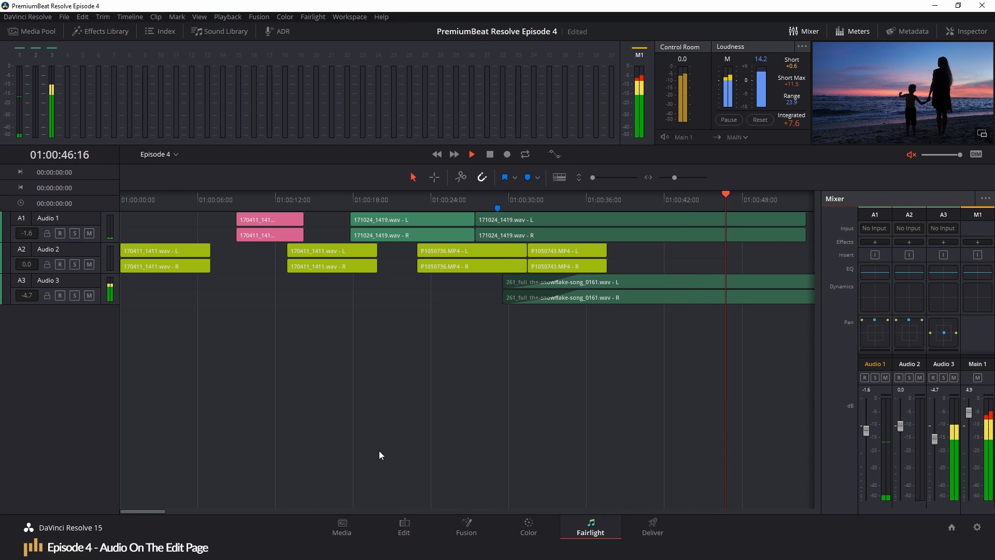
Return to the Edit page to tighten the Episode 4 timeline.
left_click(403, 527)
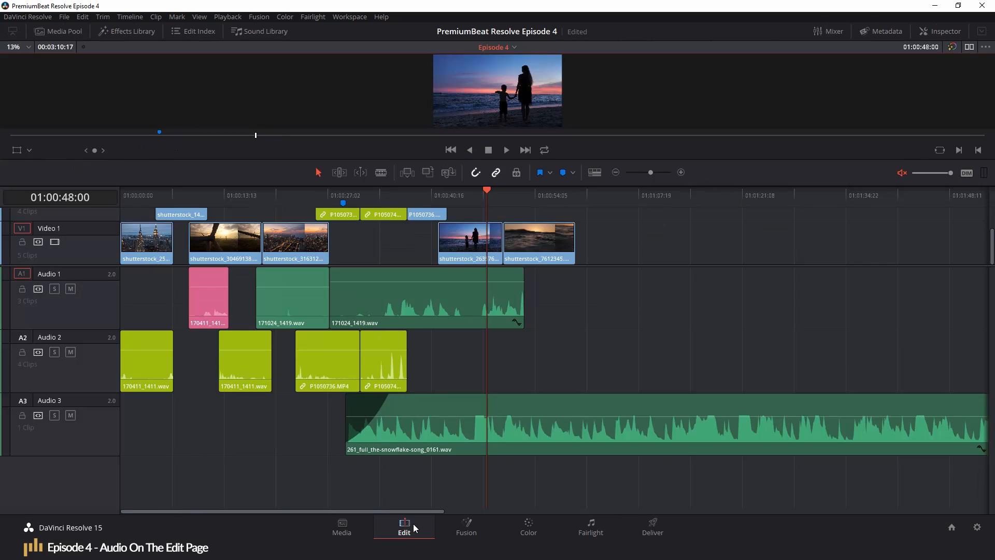
mouse_move(437, 360)
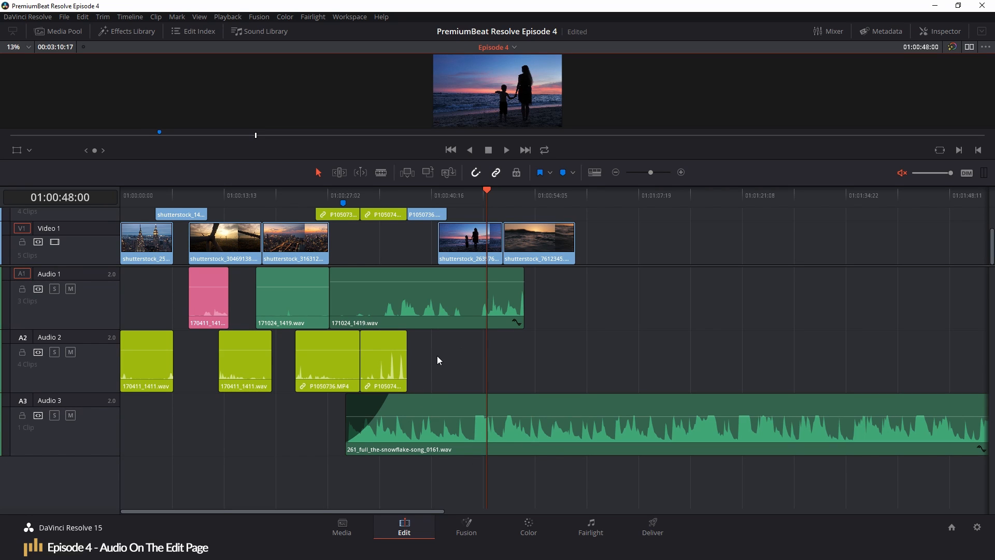
mouse_move(418, 383)
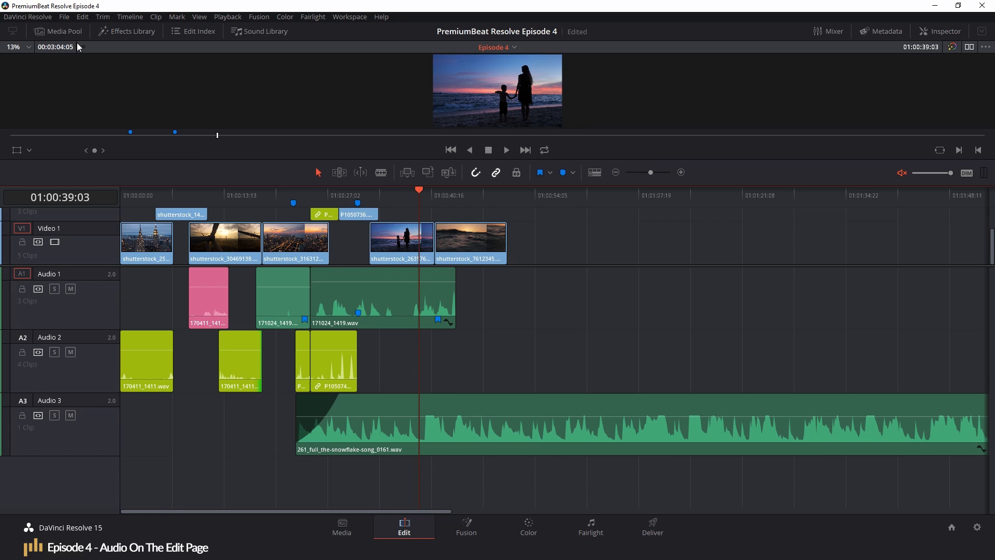
Show the Media Pool's Audio bin and load 171024_1421.wav into the source viewer.
left_click(58, 32)
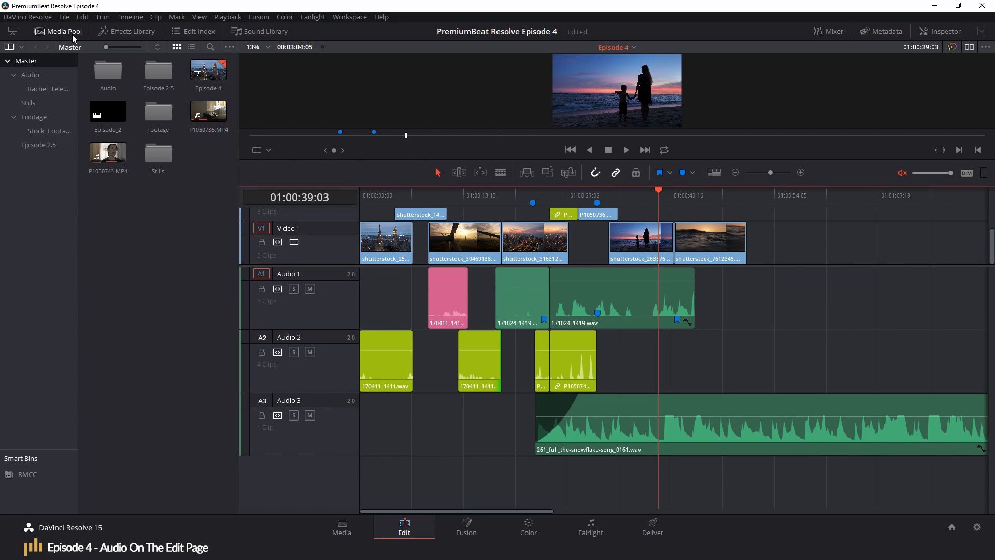
left_click(30, 74)
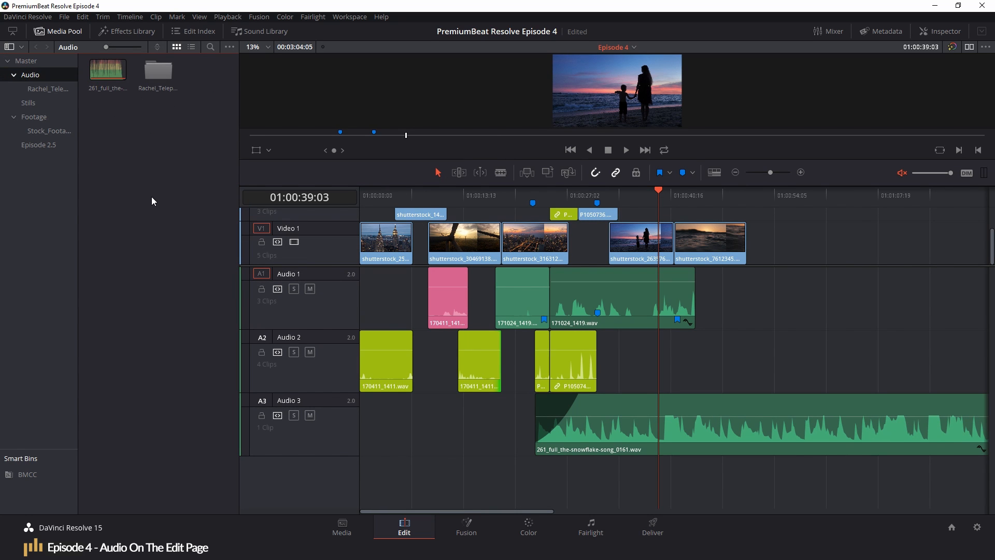
mouse_move(166, 75)
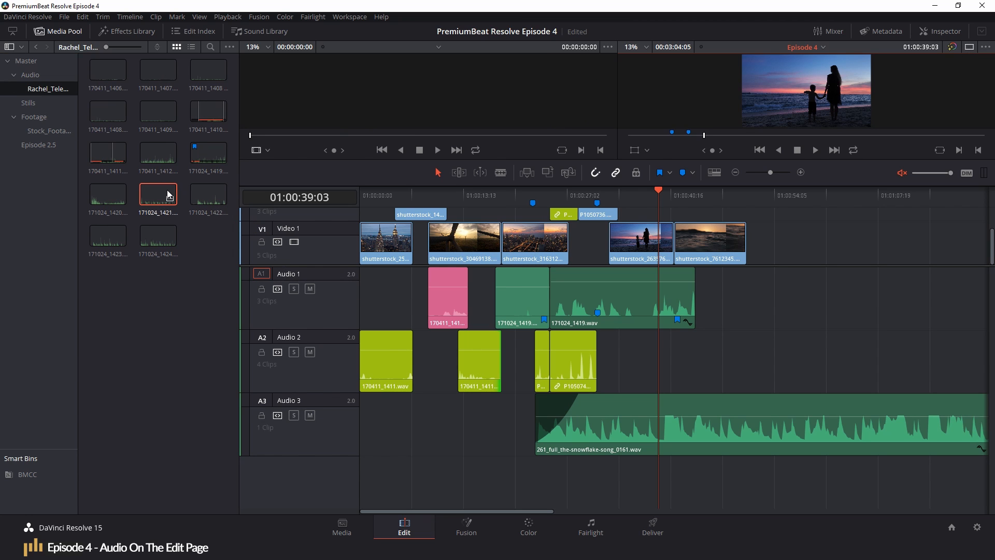
double_click(157, 194)
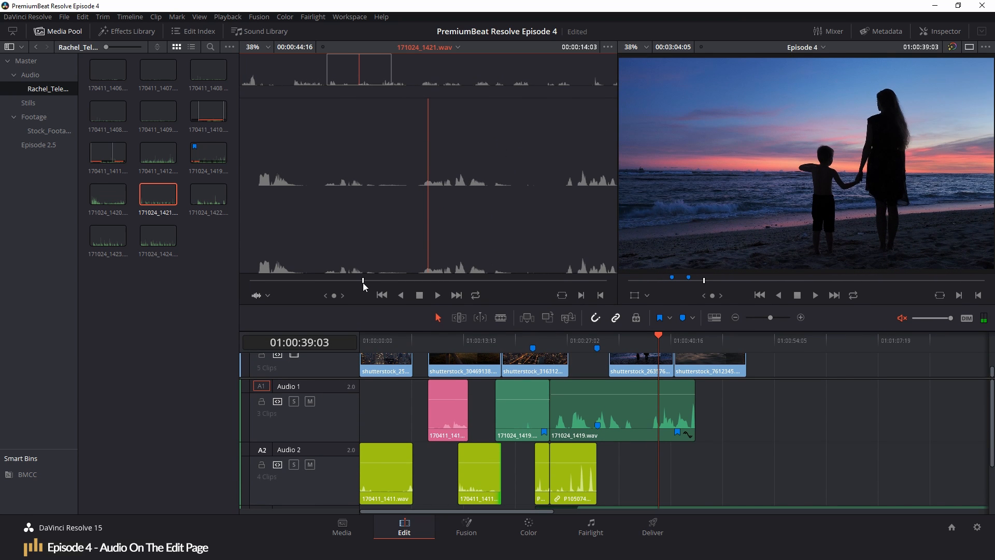
Select the Footage bin in the media pool while working on the snowflake song clip's volume.
left_click(26, 60)
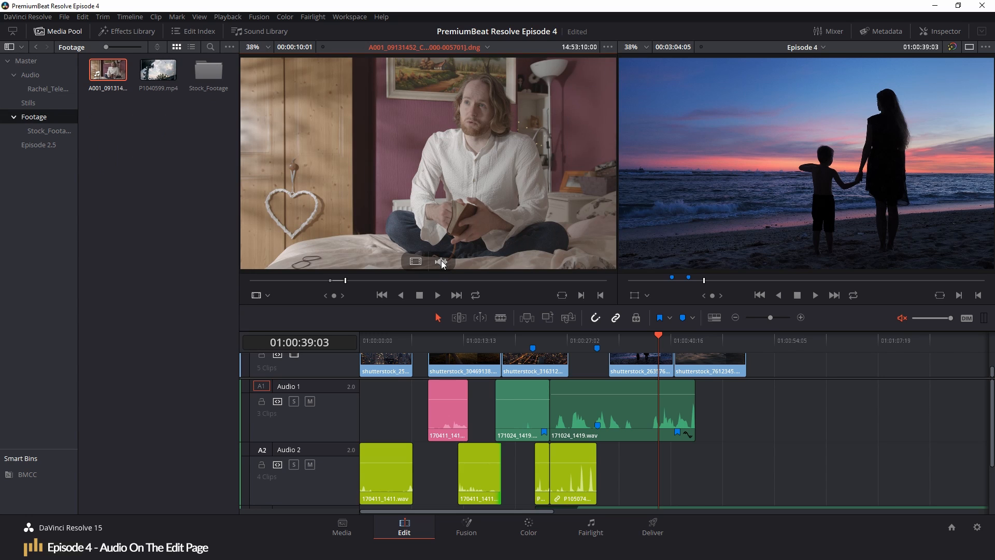
mouse_move(437, 265)
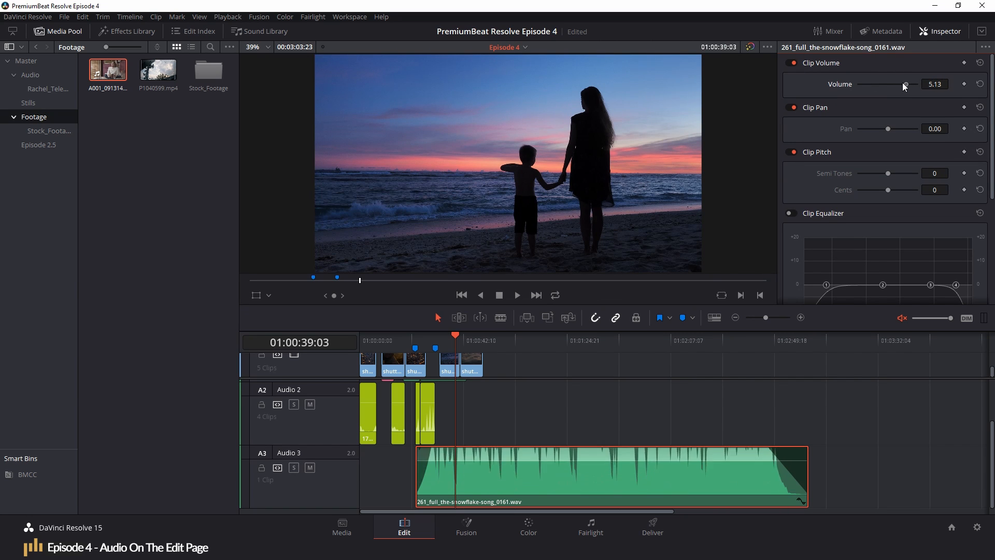
Close the clip properties and adjust Timeline View Options so Audio 1–3 all show.
left_click(713, 318)
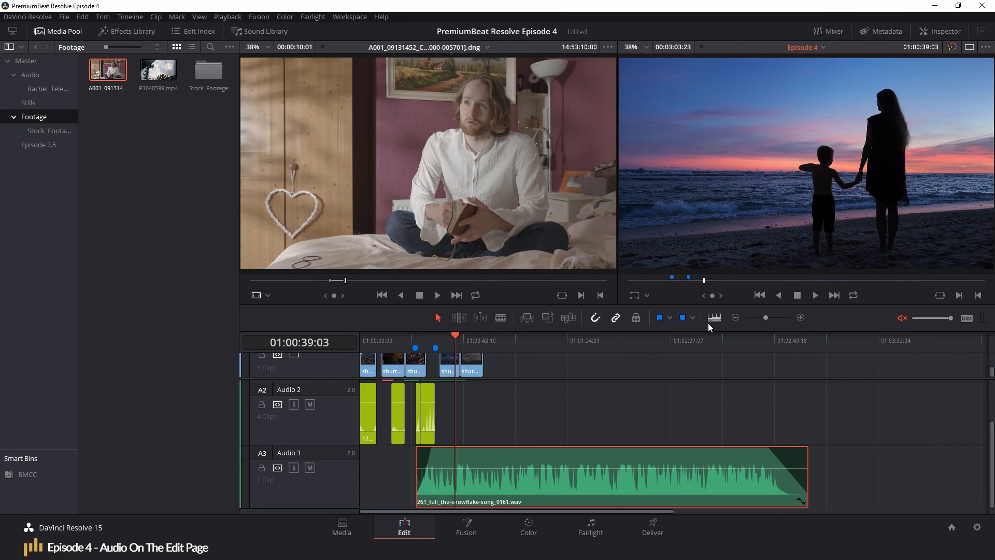
left_click(713, 317)
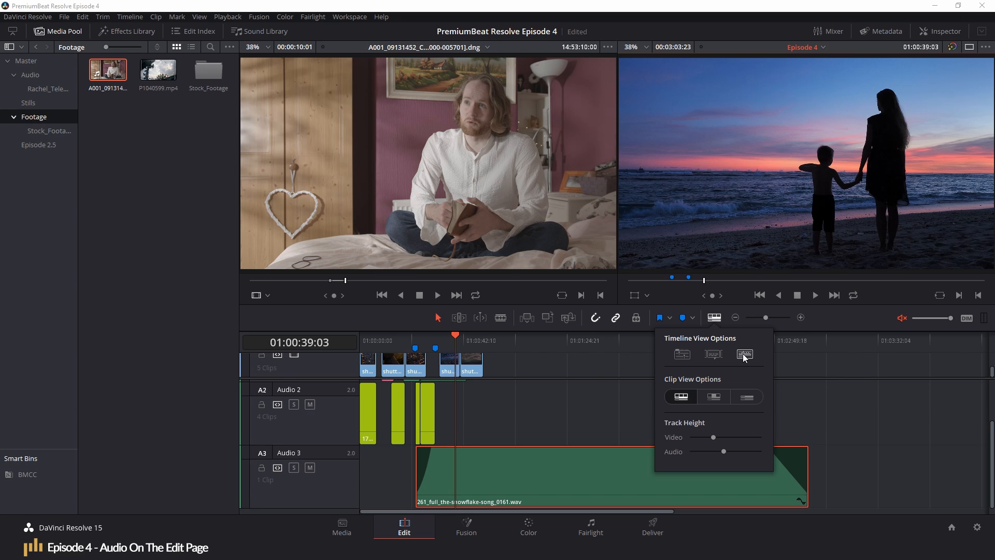
left_click(744, 354)
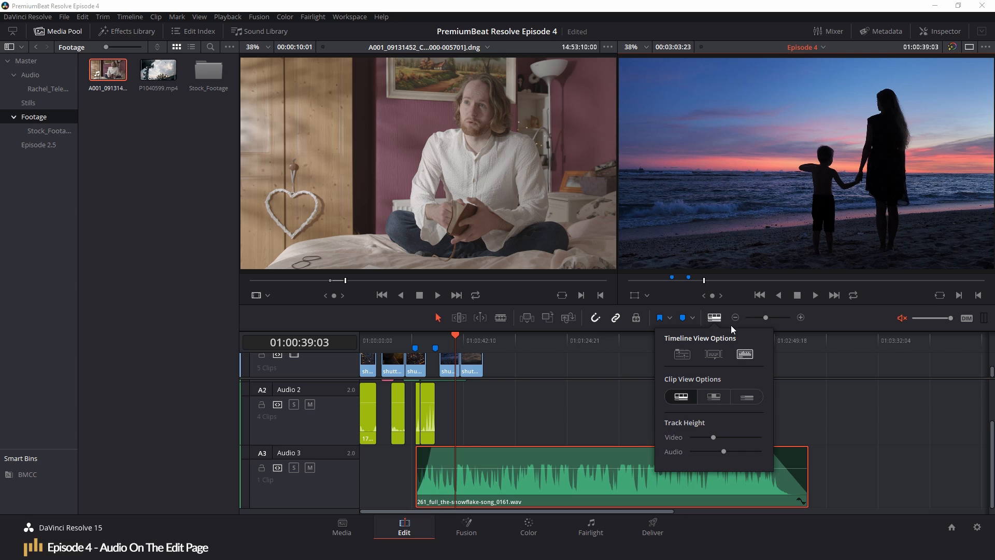
left_click(418, 321)
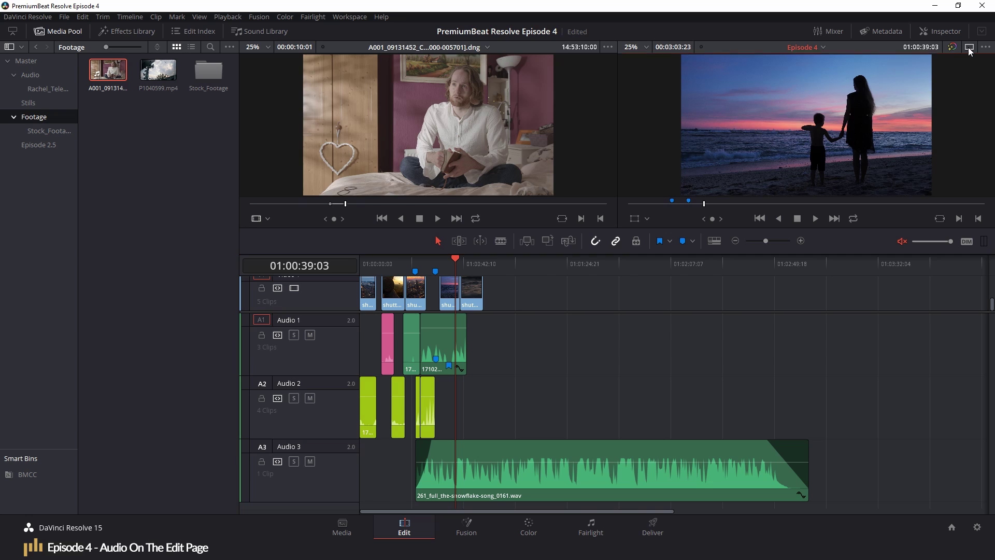
Switch the Edit page back to a single timeline viewer.
left_click(969, 47)
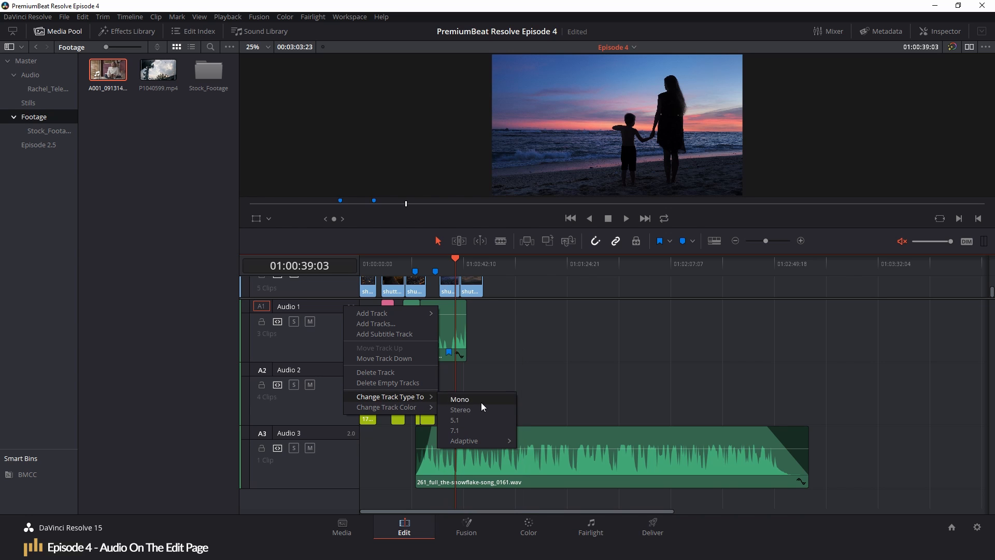
mouse_move(465, 441)
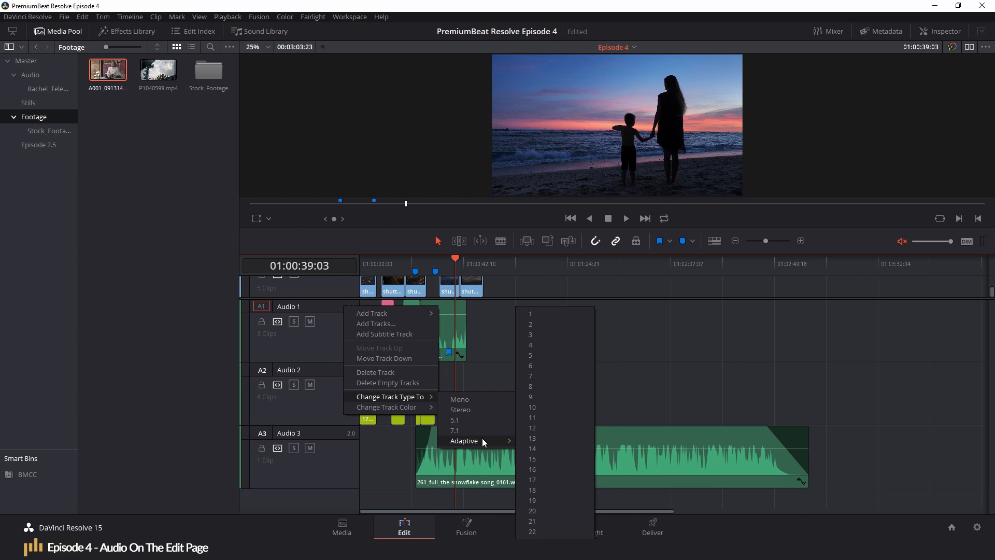
left_click(460, 409)
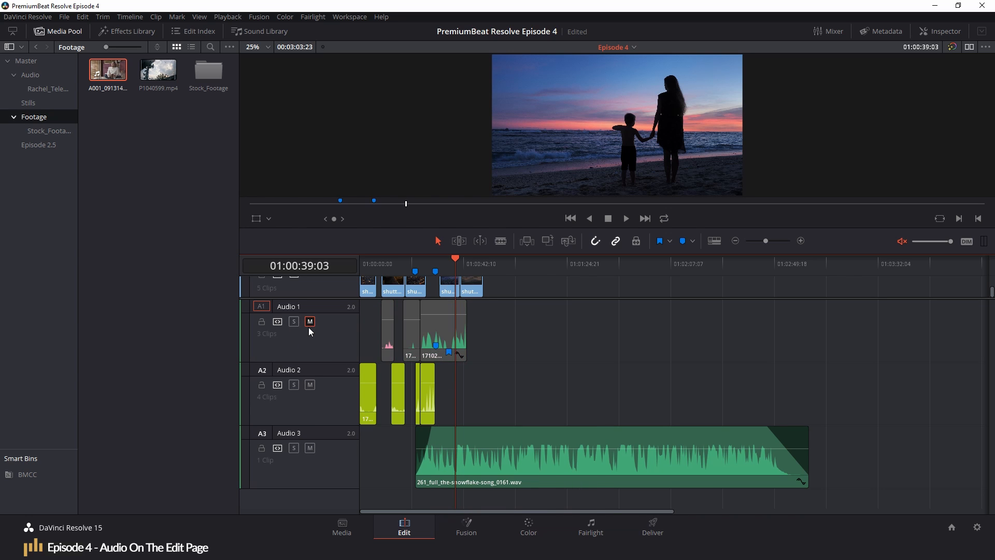
left_click(310, 322)
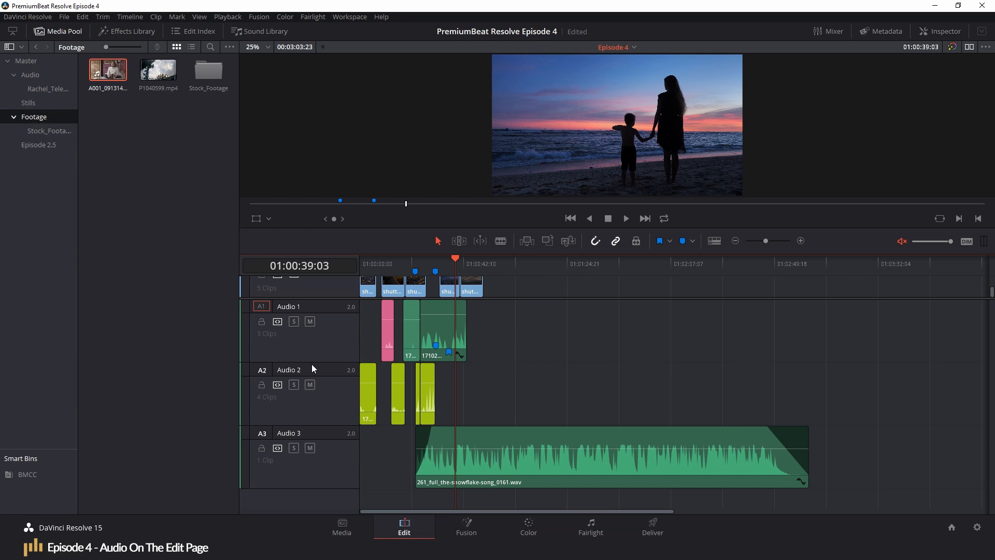
mouse_move(311, 449)
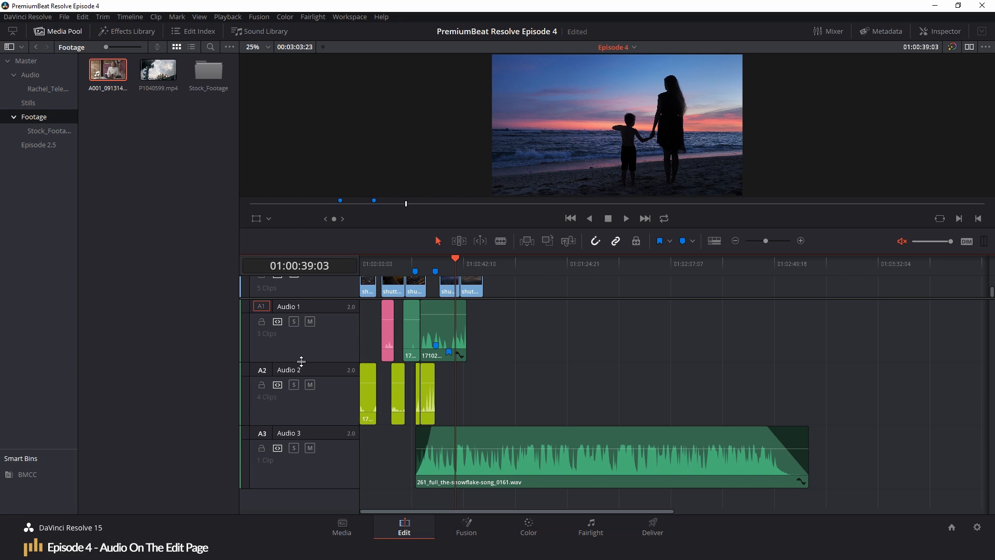
mouse_move(717, 185)
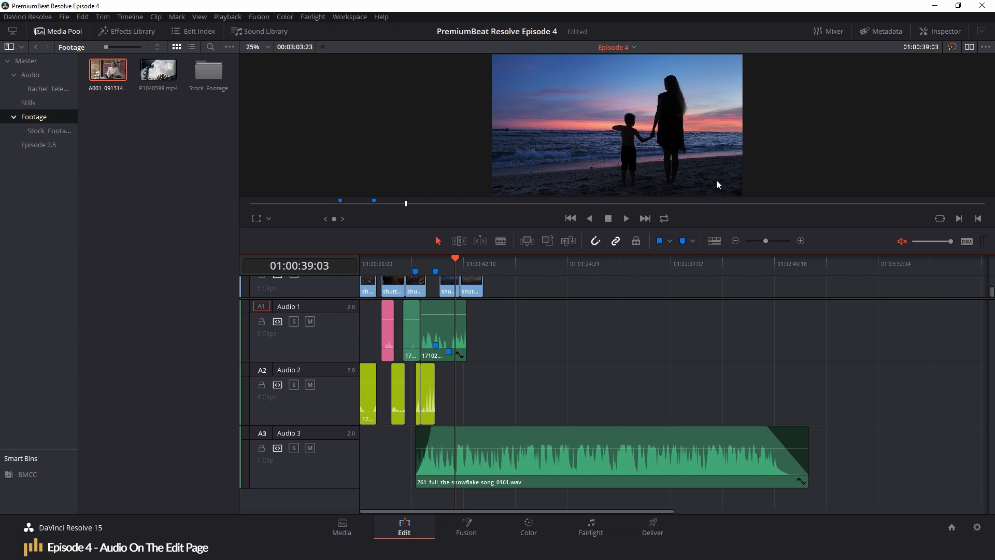
mouse_move(433, 270)
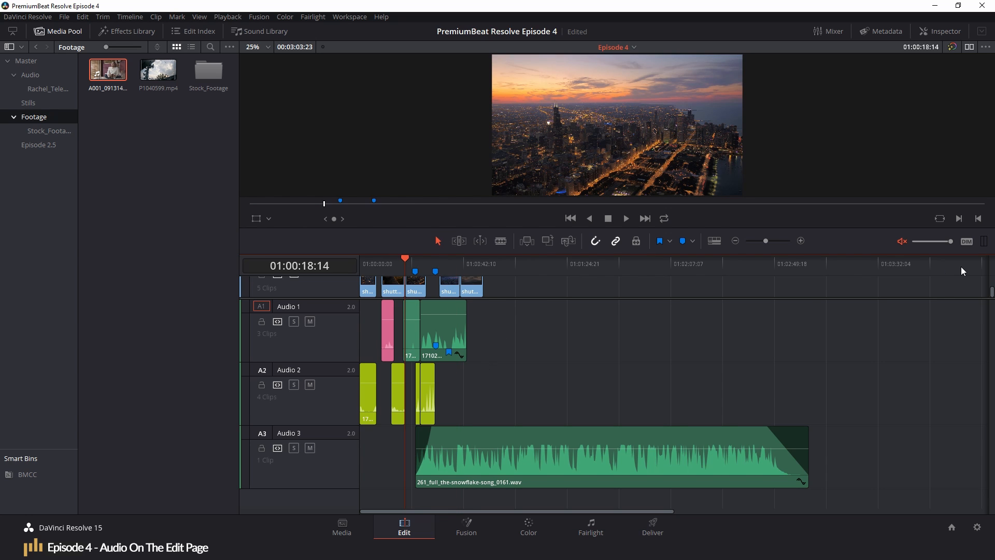
Unmute the main audio monitoring and play through the timeline, selecting the last Audio 2 clip.
left_click(382, 262)
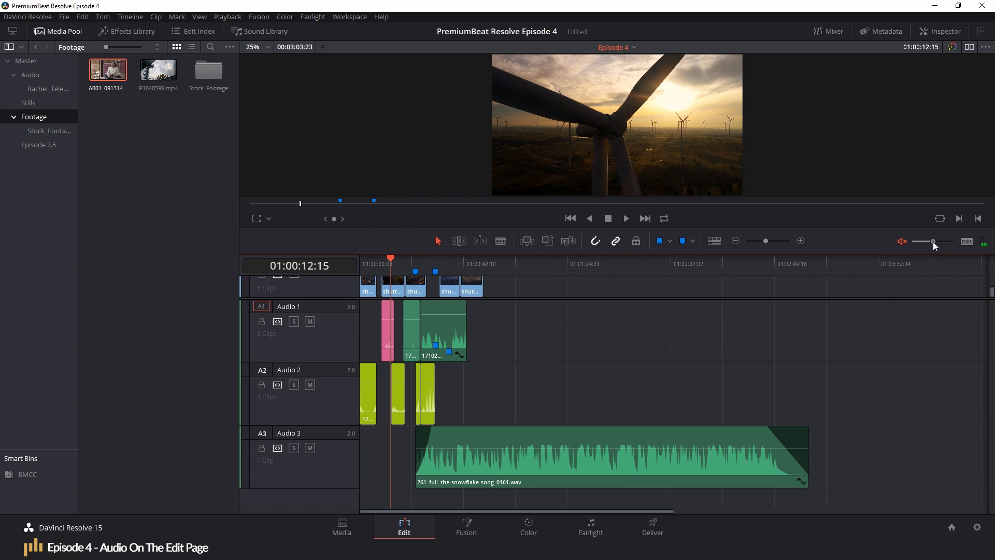
left_click(624, 218)
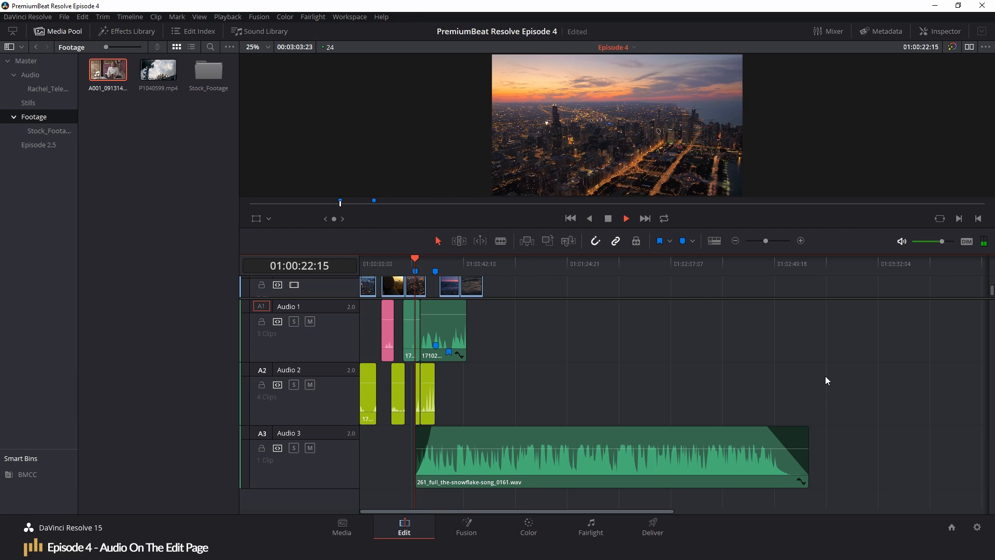
left_click(624, 218)
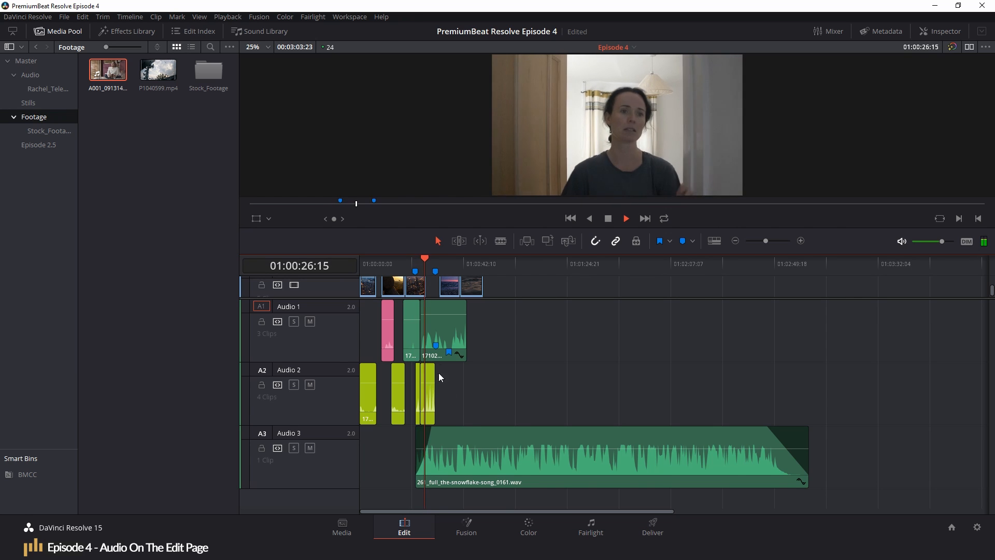
left_click(429, 394)
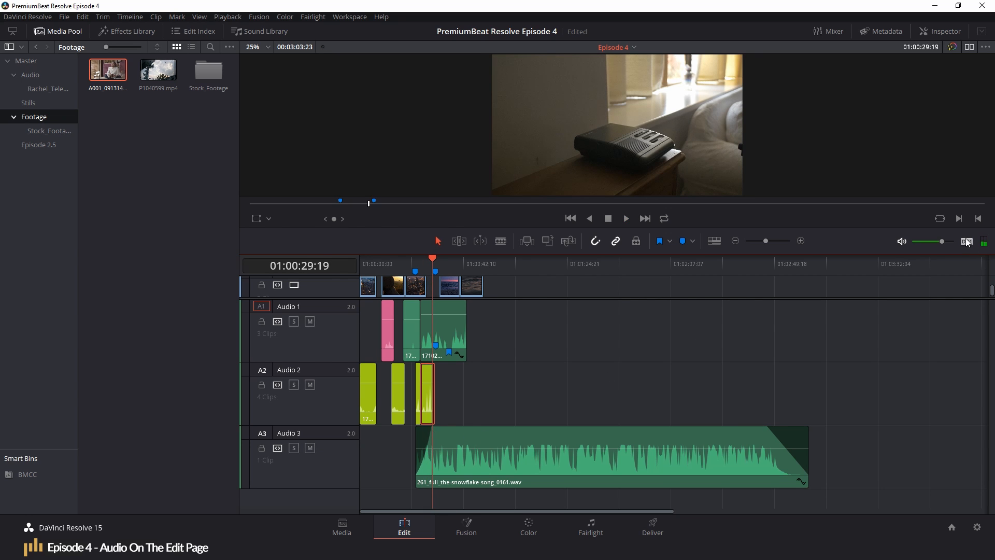
Mute the audio monitoring again and stop timeline playback at the sunset shot.
left_click(624, 219)
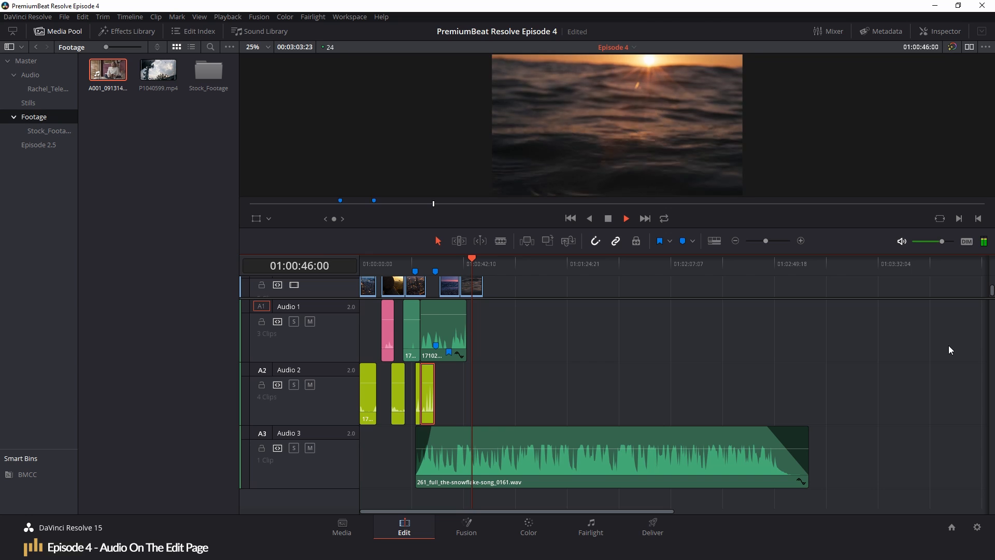
left_click(901, 241)
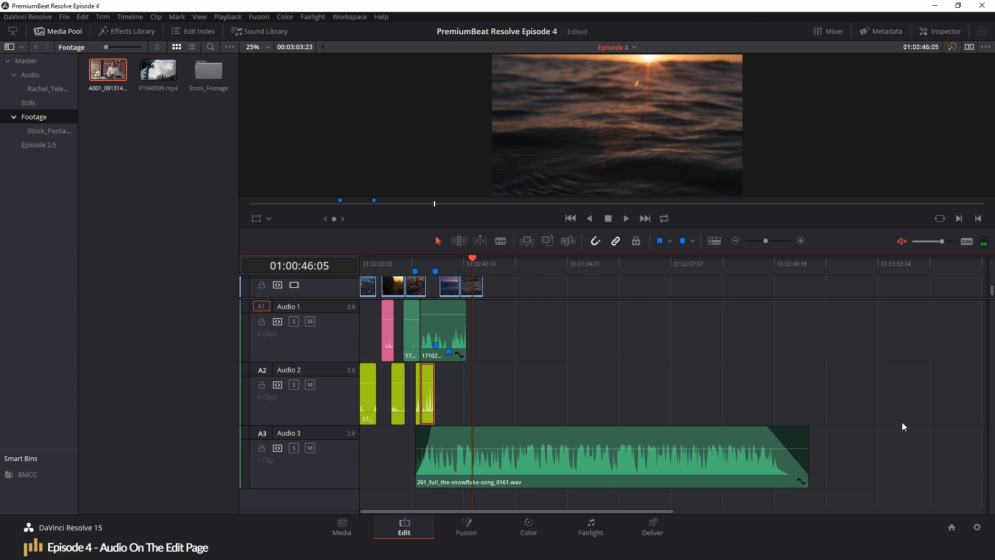
mouse_move(910, 412)
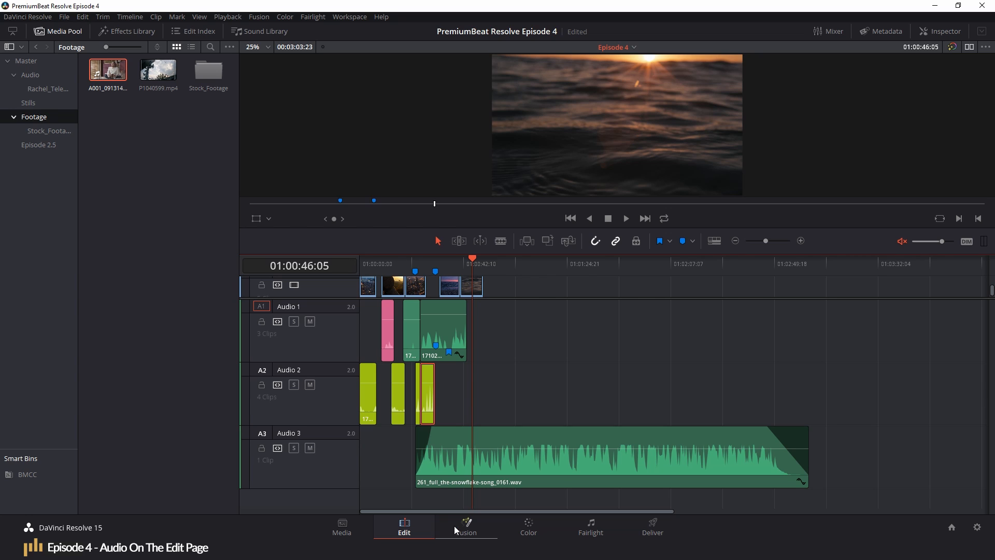
mouse_move(479, 515)
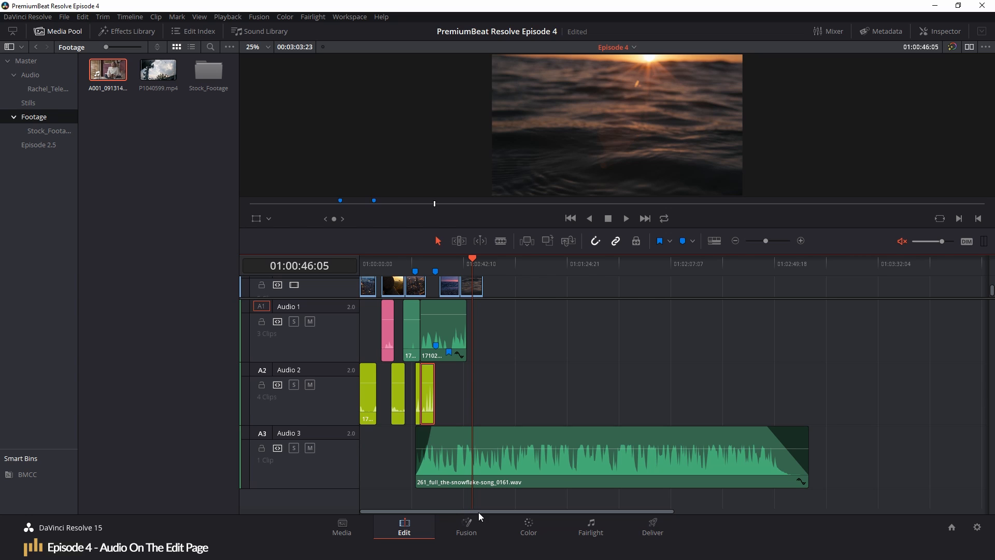
mouse_move(835, 31)
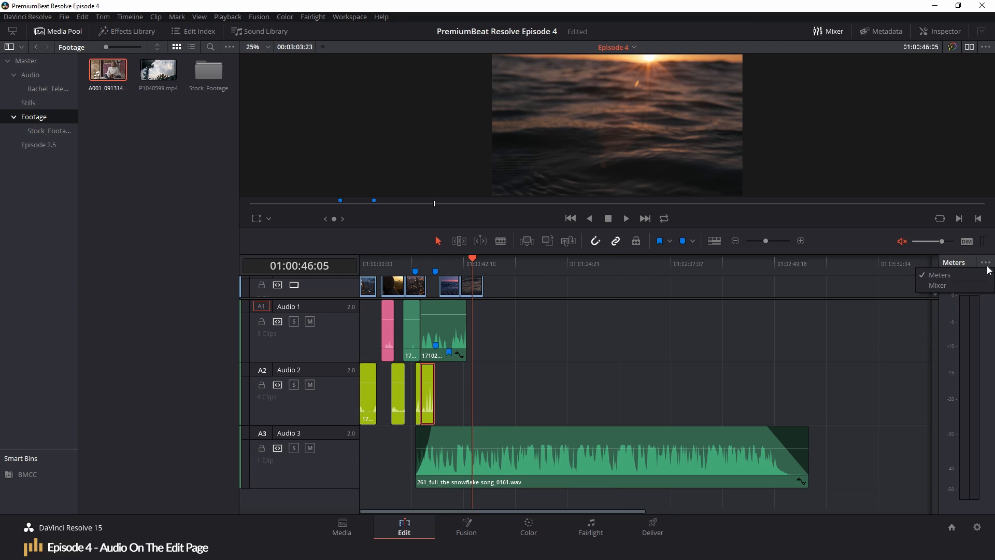
Show the track mixer beside the timeline in place of the meters.
left_click(938, 285)
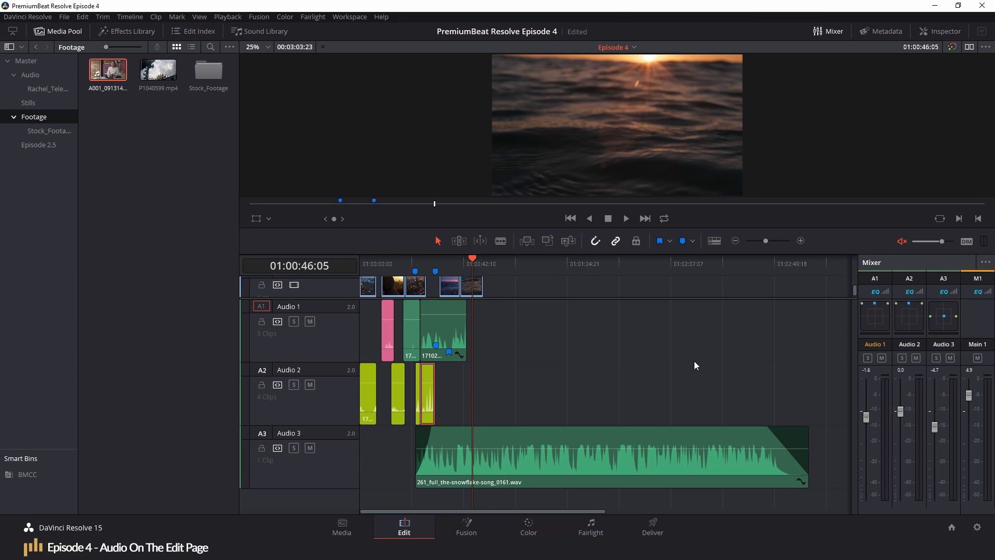
mouse_move(792, 391)
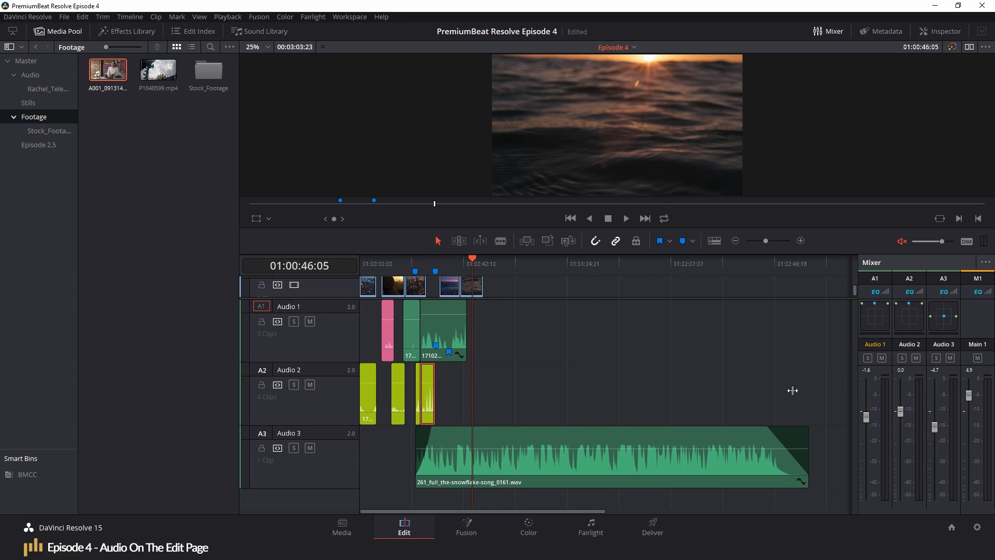
mouse_move(743, 402)
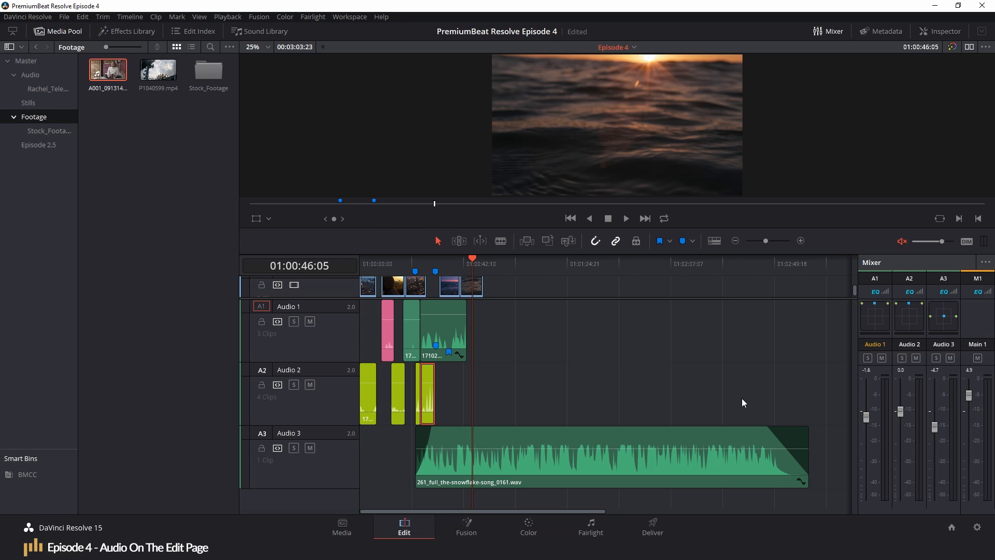
mouse_move(889, 385)
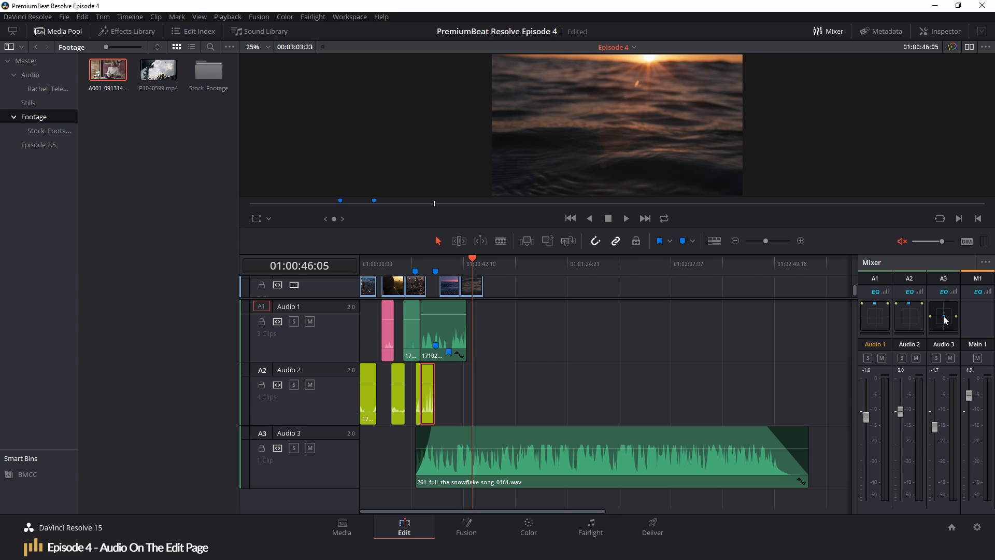
mouse_move(928, 325)
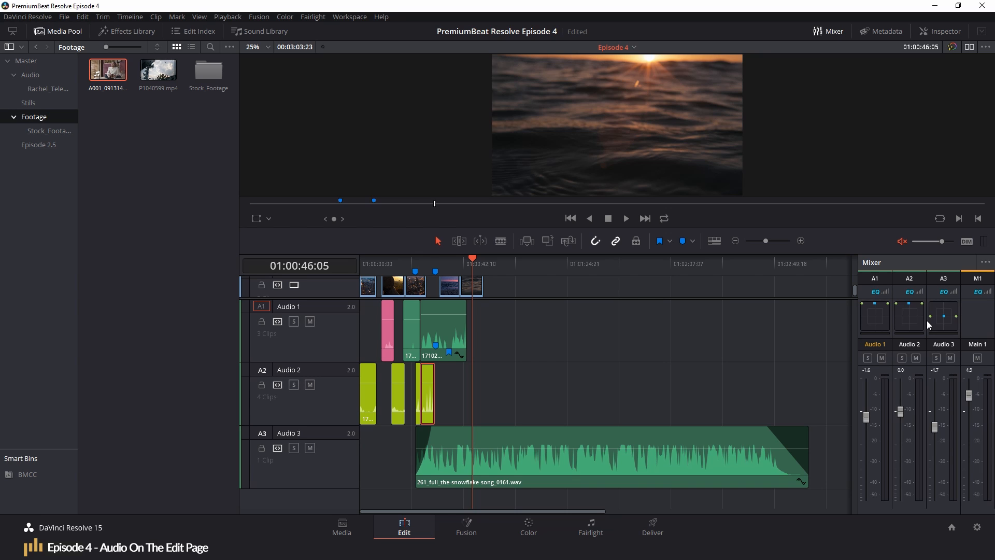
mouse_move(943, 304)
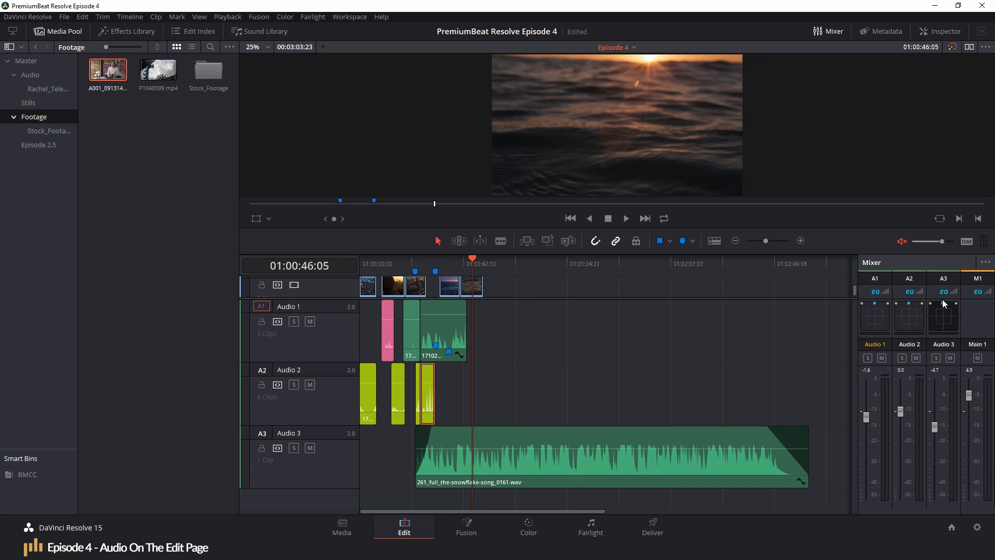
mouse_move(897, 377)
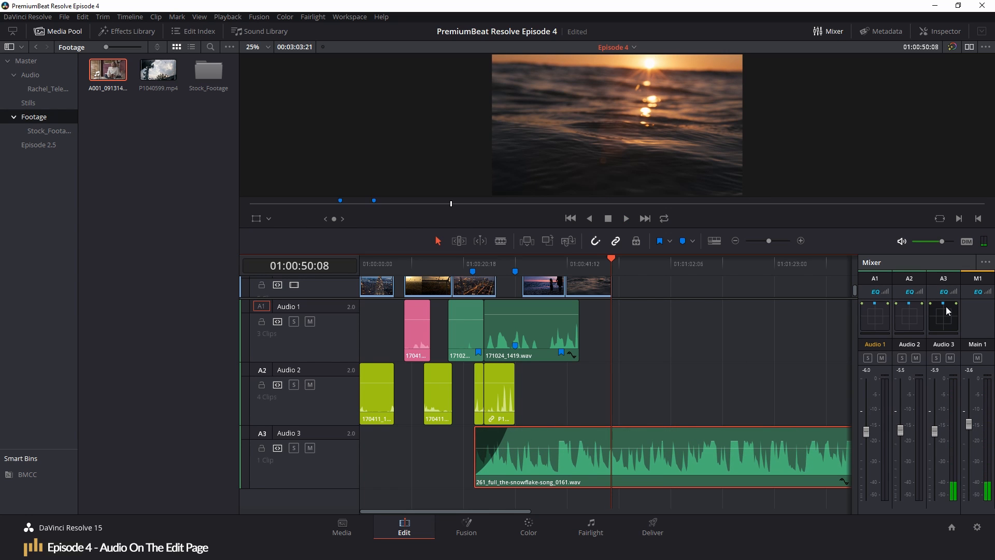
mouse_move(946, 324)
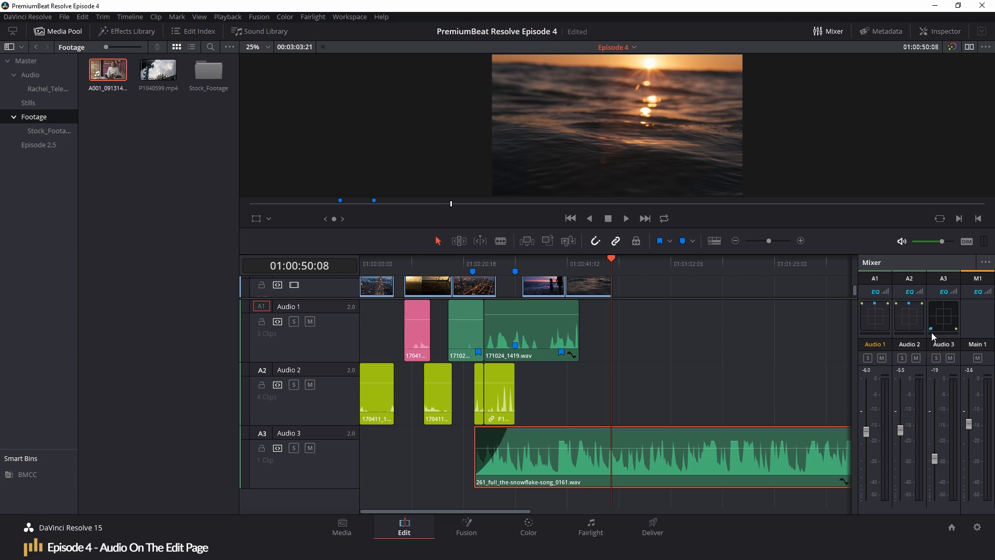
Lower the Audio 3 fader to -19 and play the timeline.
left_click(624, 219)
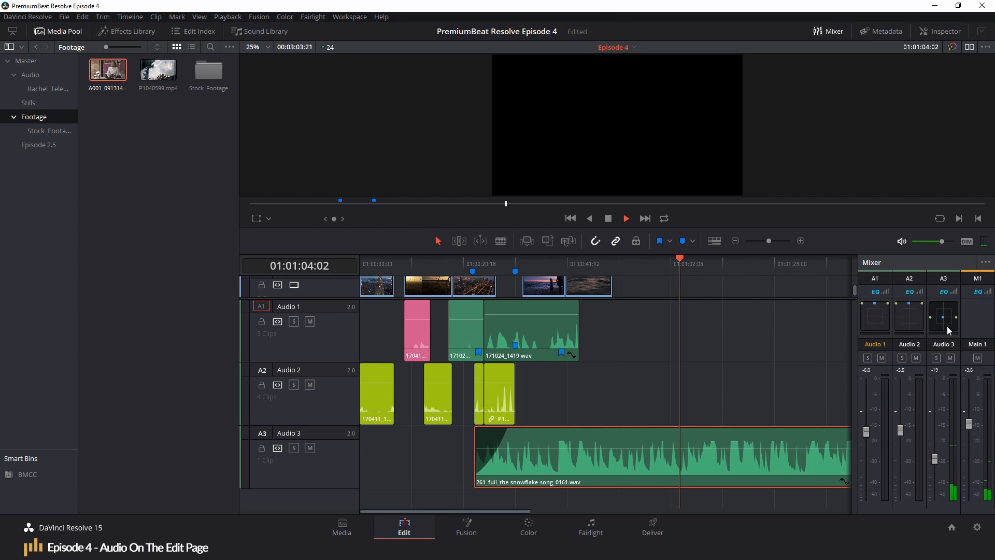
Centre the Audio 3 pan in the Audio Pan window, then select the snowflake song clip and show its Inspector.
double_click(943, 316)
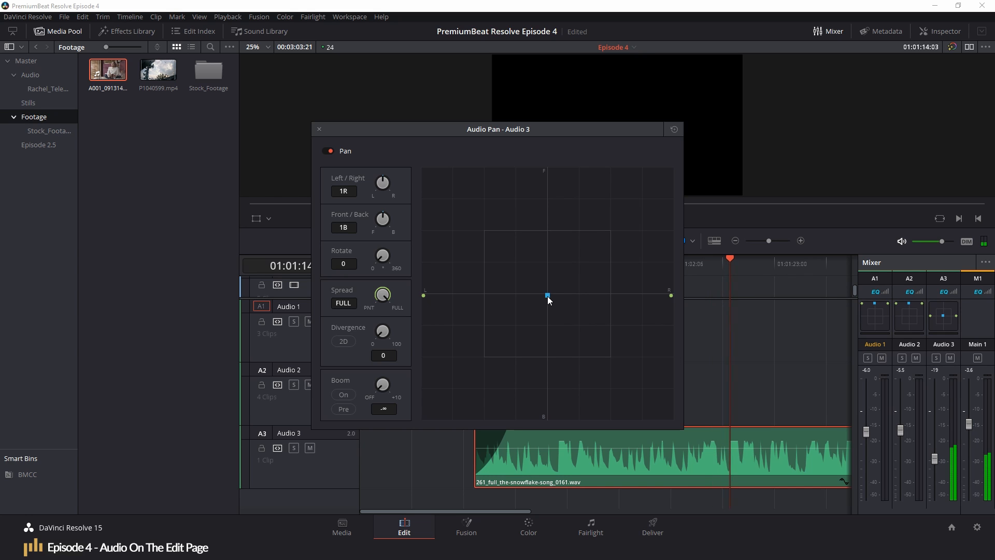
left_click(319, 129)
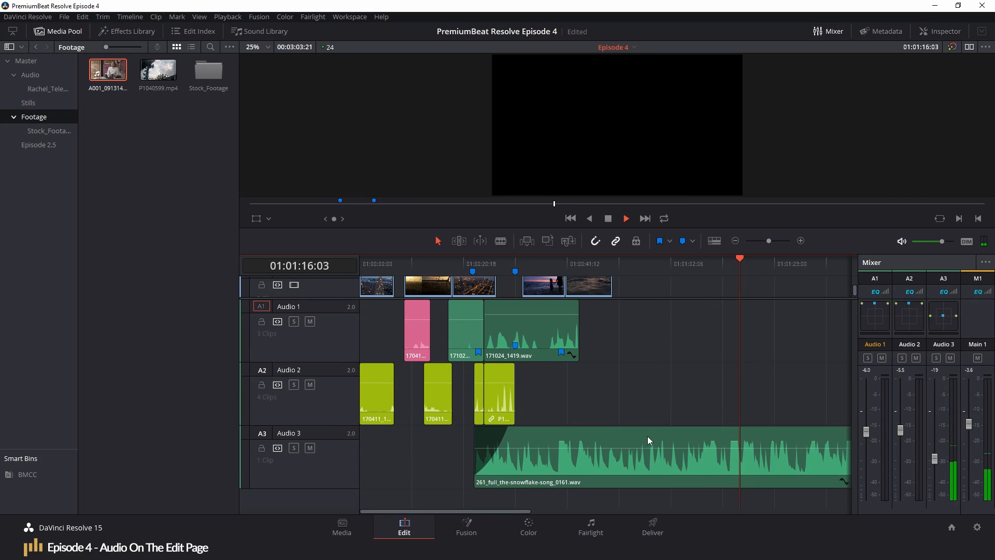
left_click(660, 454)
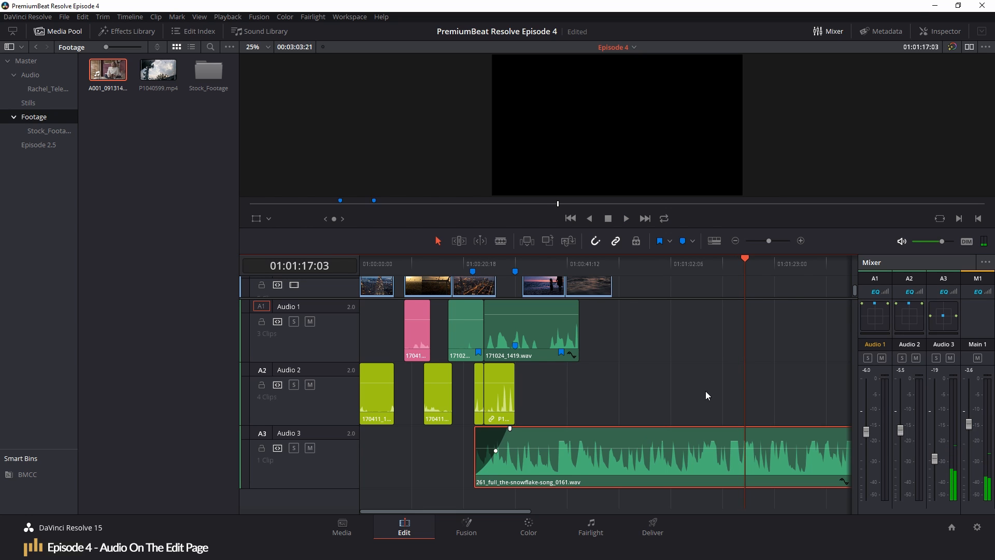
left_click(944, 31)
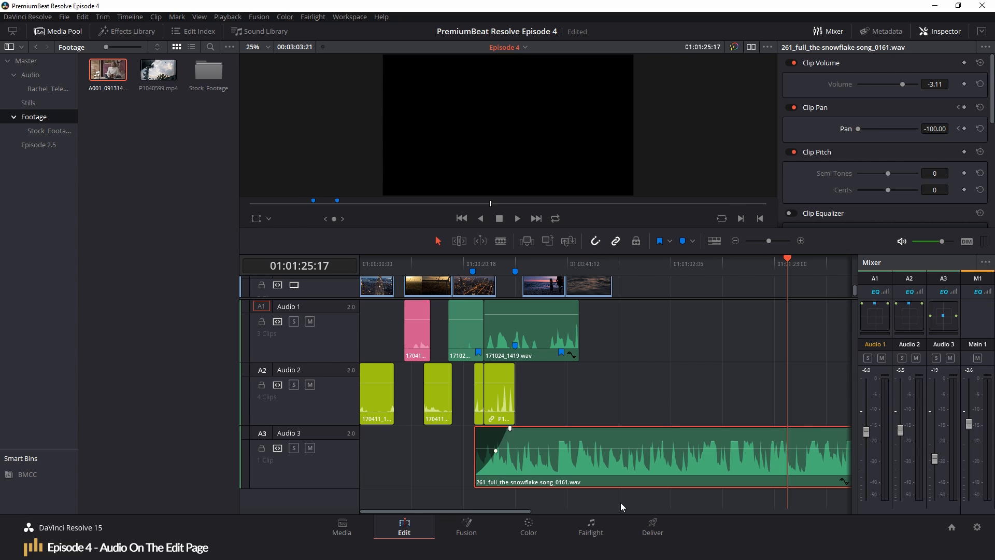
Visit the Fairlight page briefly, return to Edit, and close the Inspector panel.
left_click(589, 526)
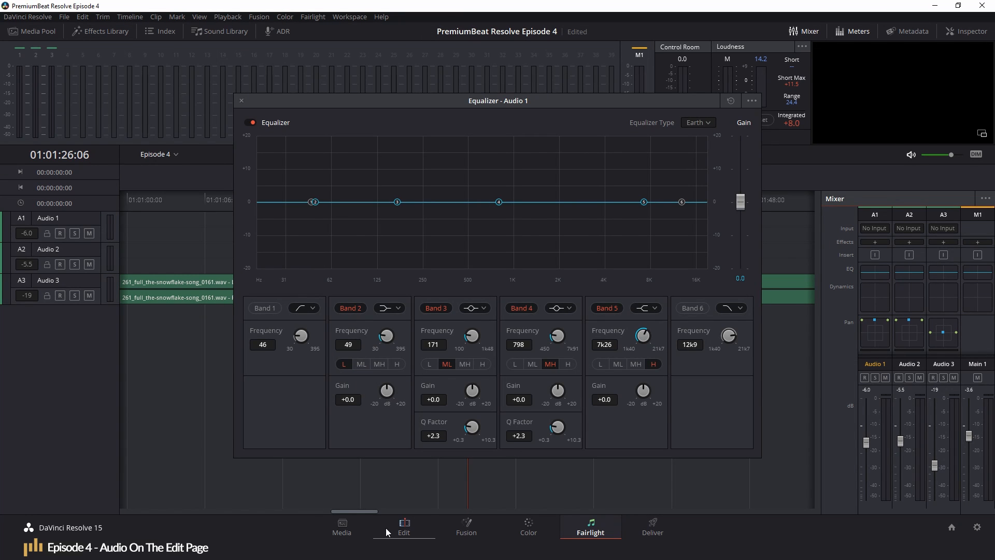
left_click(403, 526)
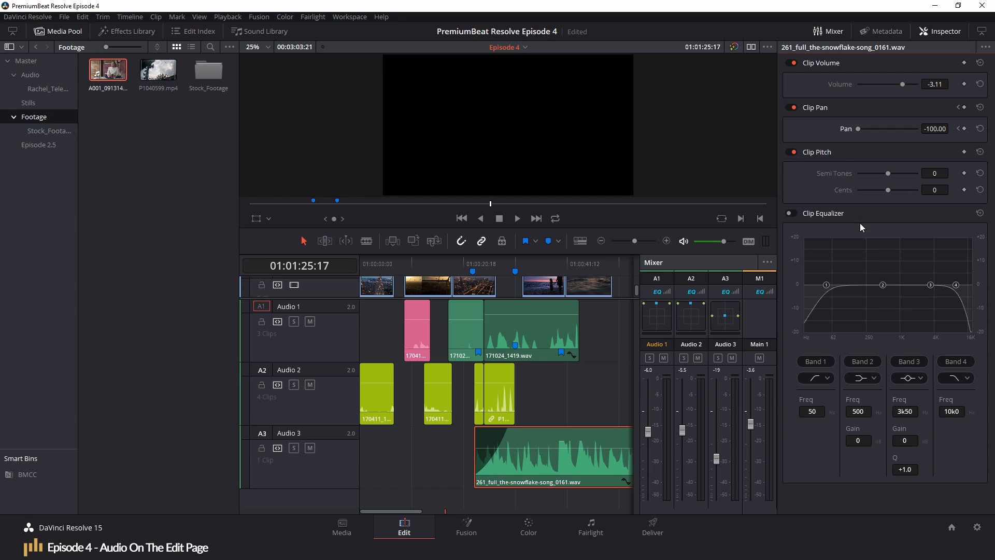
mouse_move(881, 289)
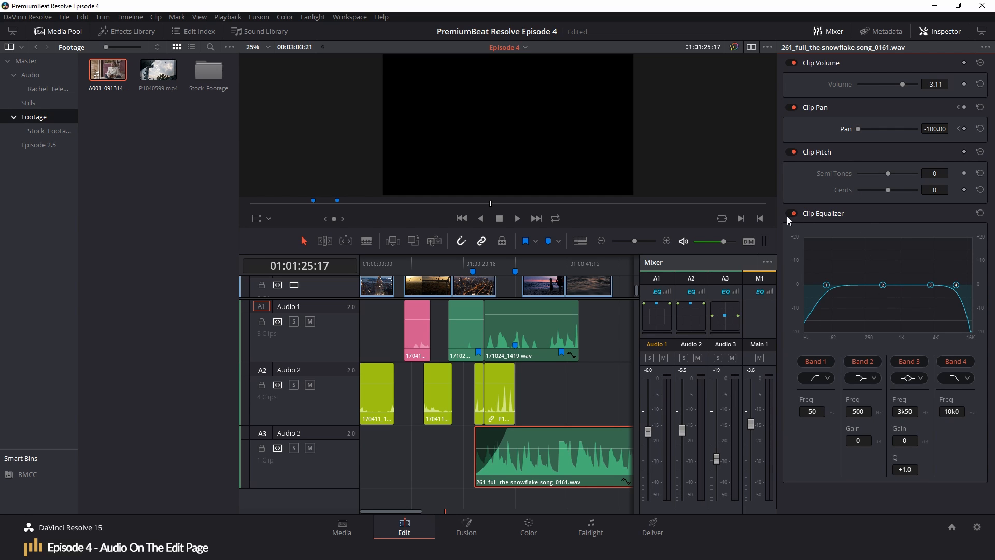
left_click(945, 30)
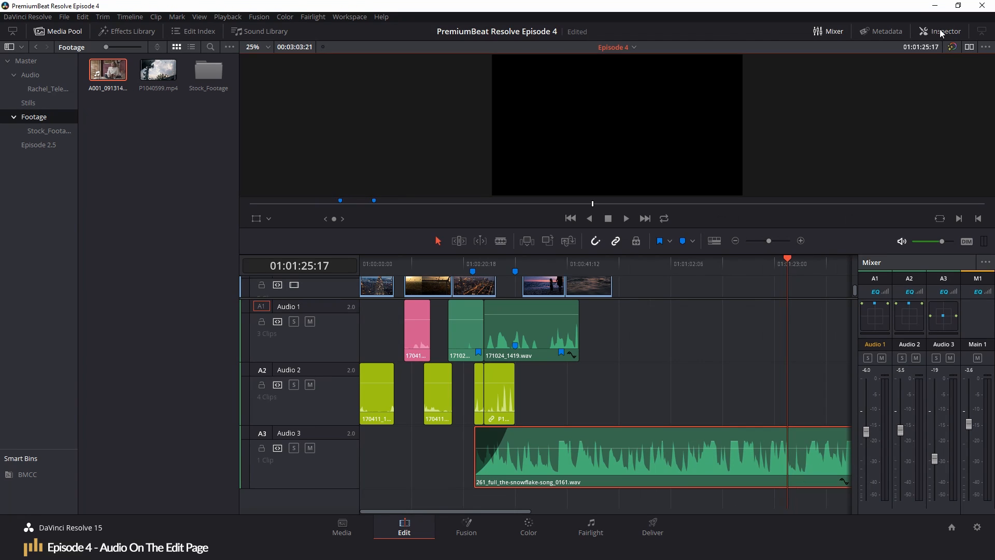
Show the Effects Library full-height on Audio Transitions with timeline monitoring muted.
left_click(131, 31)
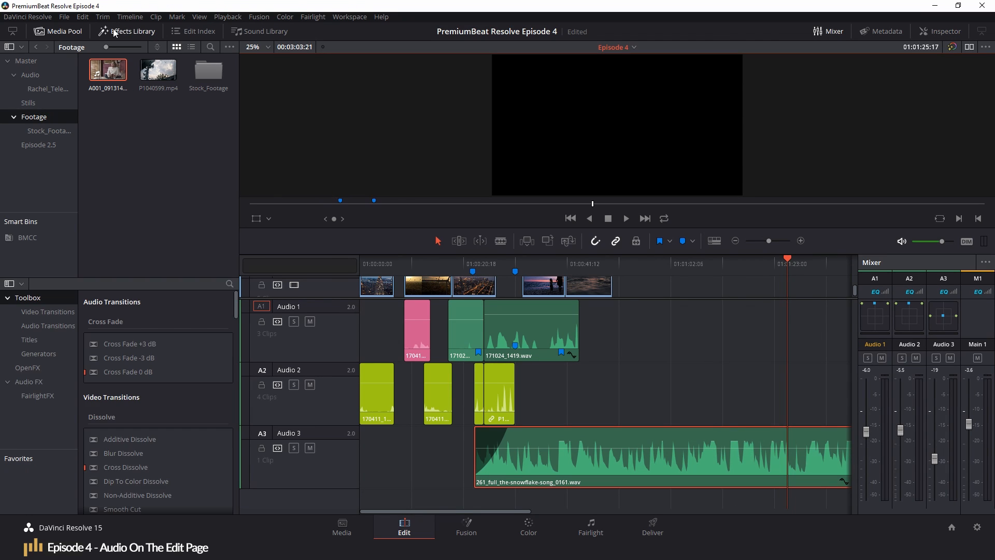
left_click(132, 31)
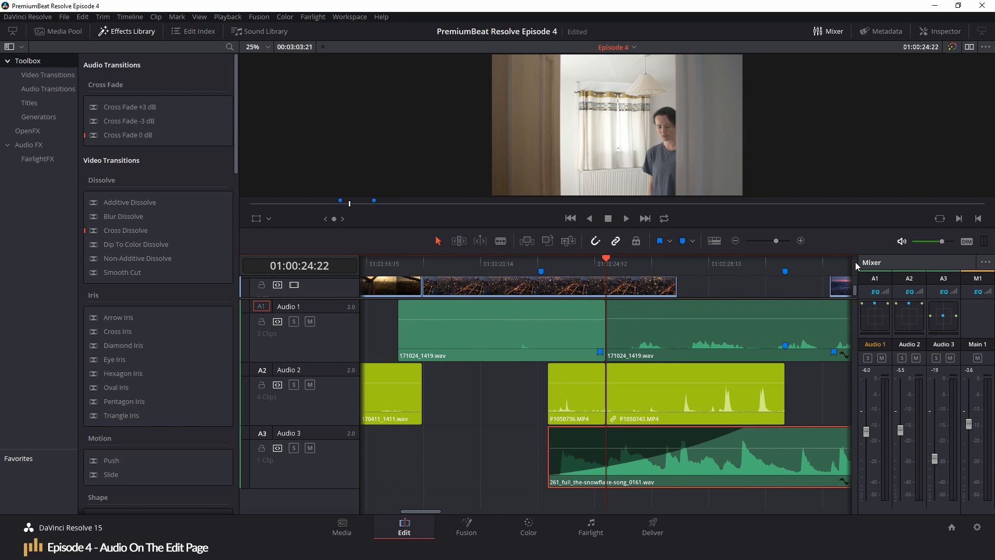
left_click(901, 242)
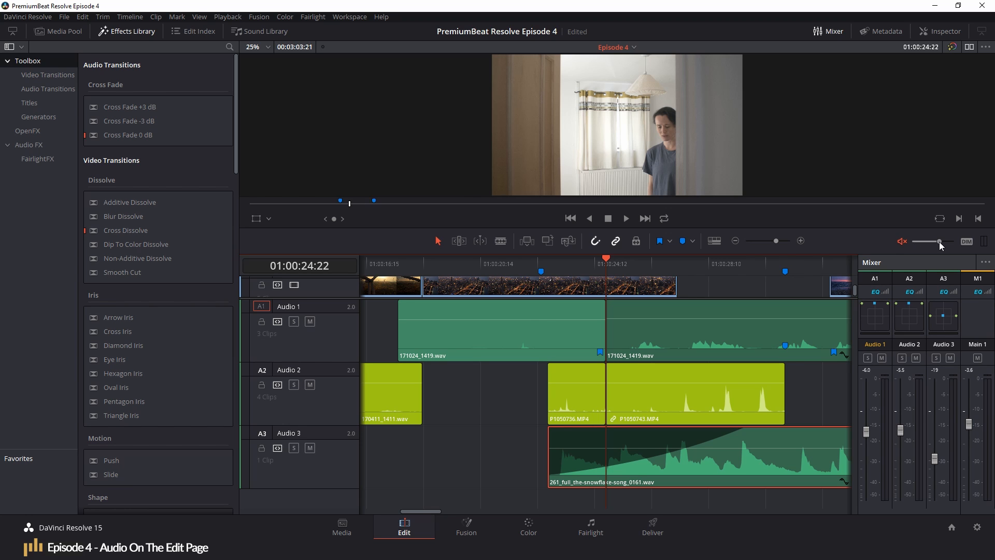
left_click(48, 89)
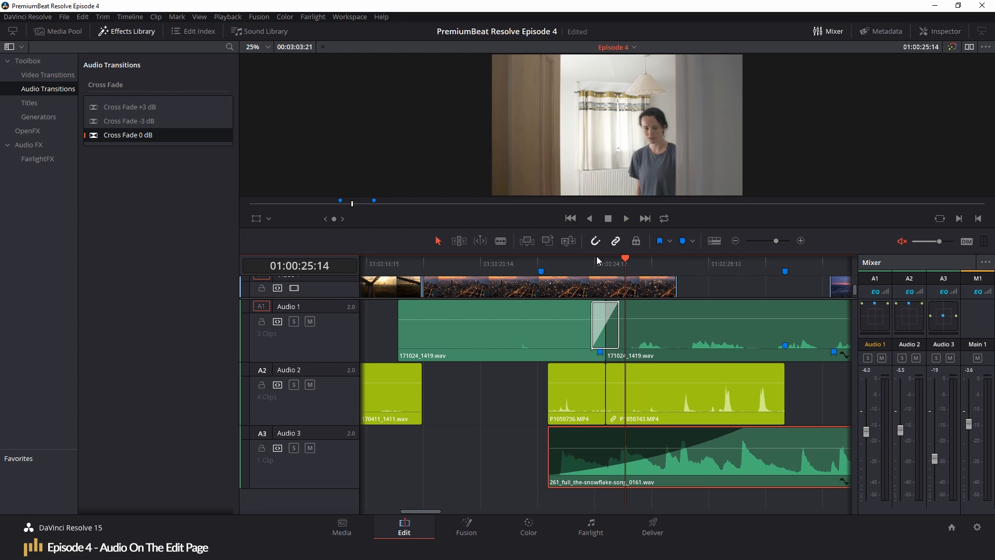
Place a Cross Fade 0 dB at the cut between the two 171024_1419.wav clips on Audio 1.
left_click(592, 259)
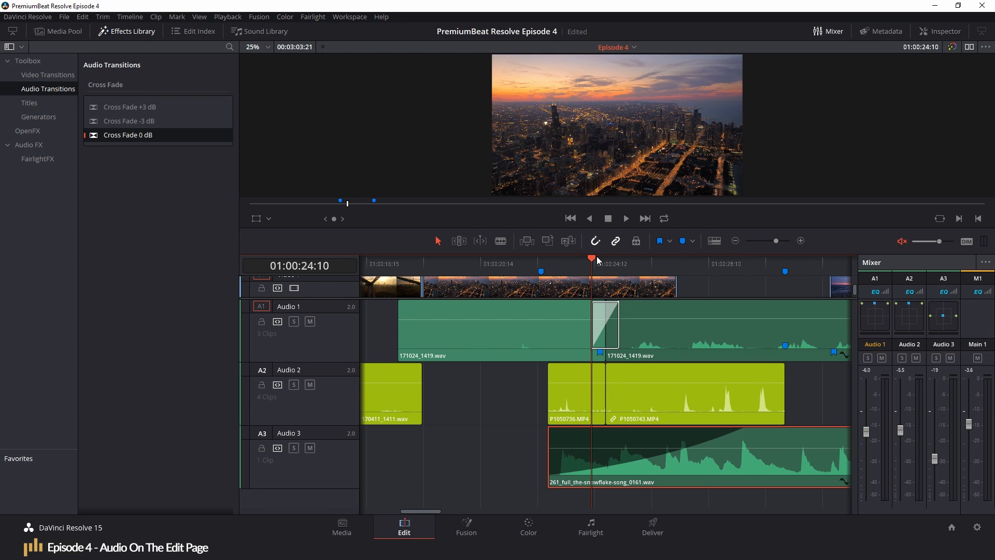
left_click(603, 326)
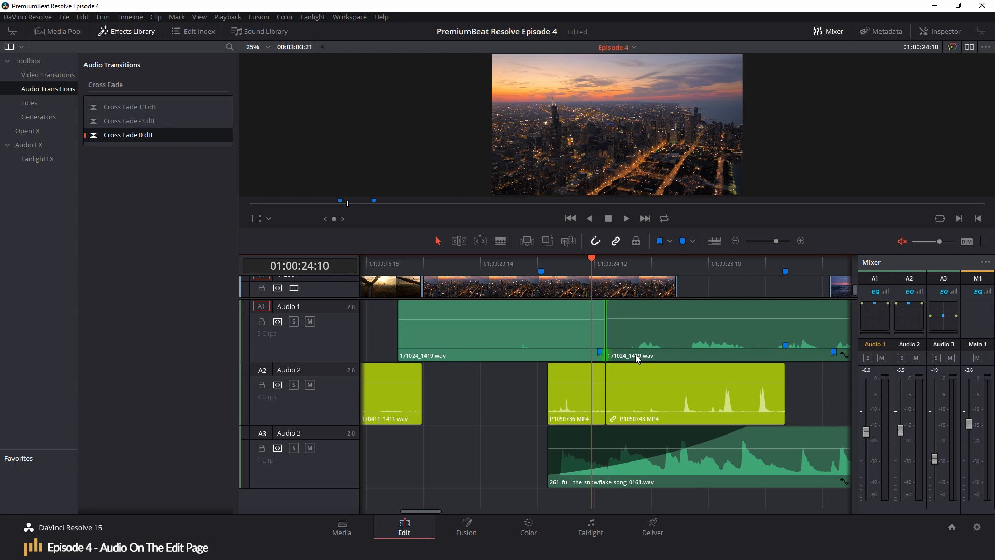
Apply FairlightFX Reverb from Audio FX to the first 171024_1419.wav clip and close its window.
left_click(32, 145)
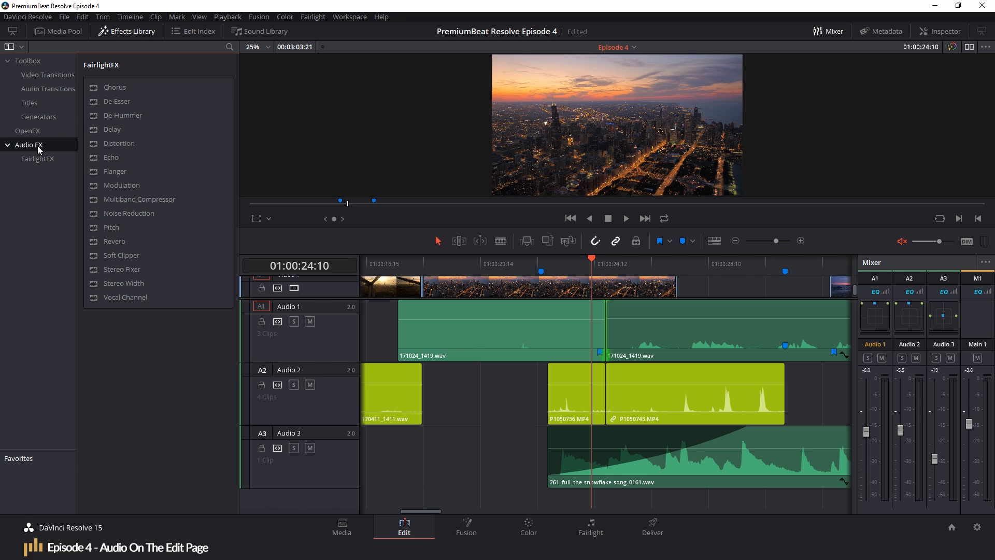
mouse_move(126, 242)
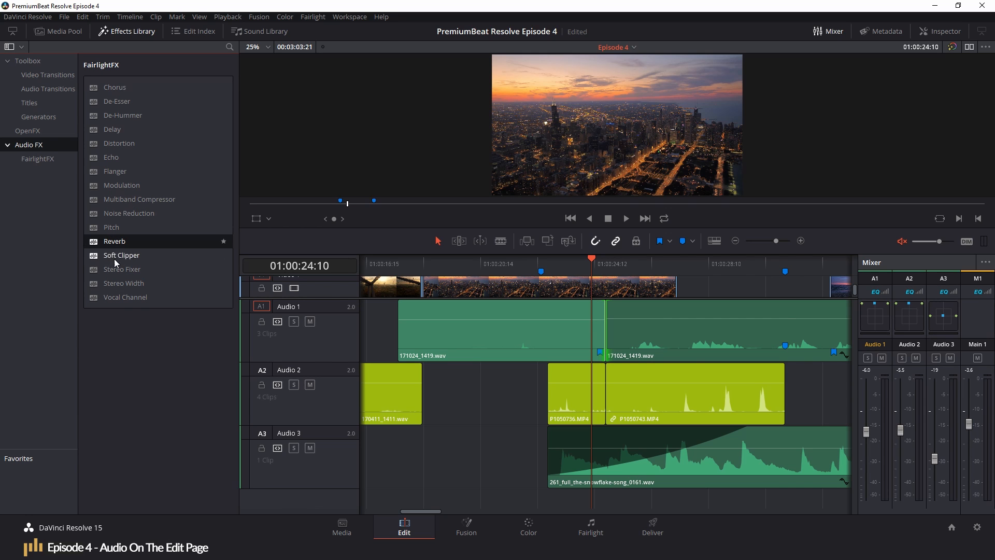
mouse_move(295, 262)
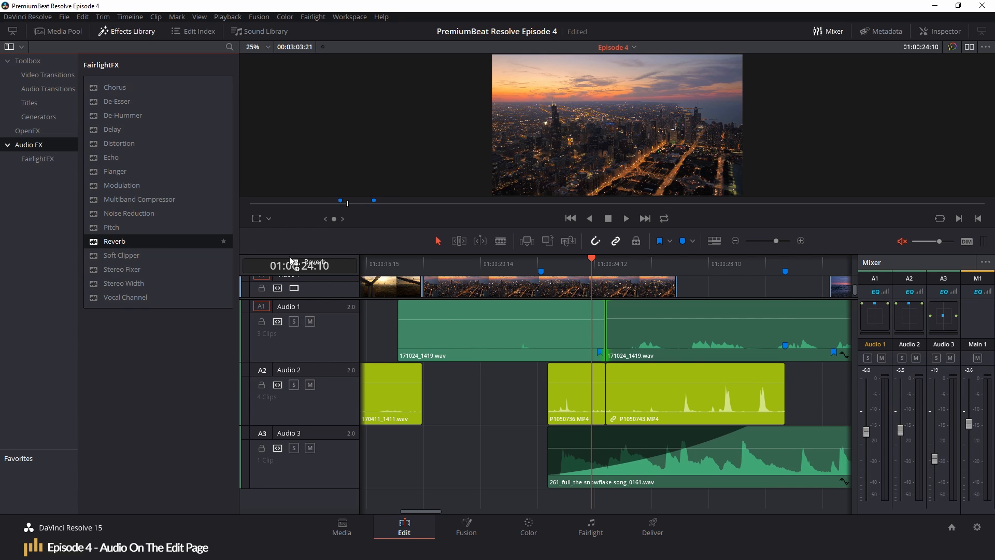
double_click(114, 241)
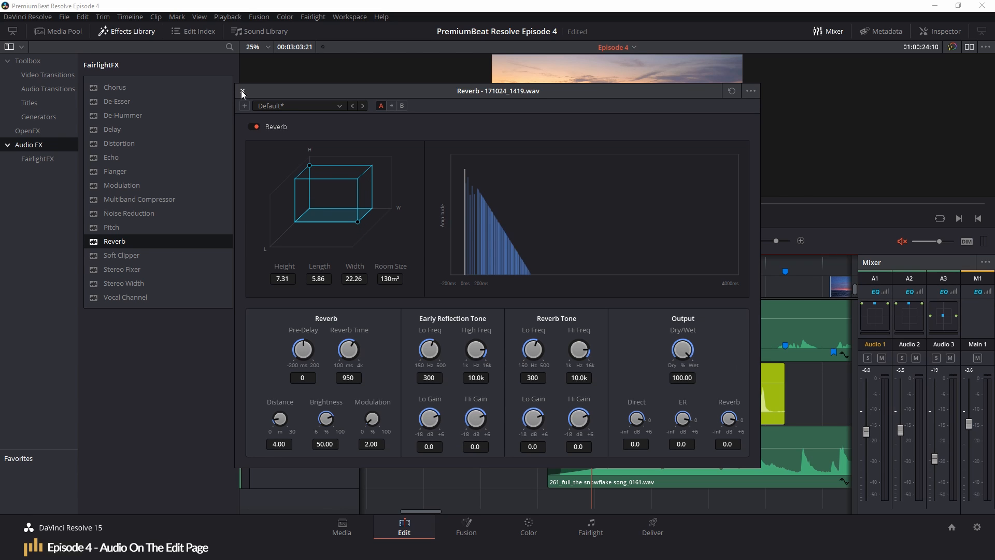
left_click(242, 91)
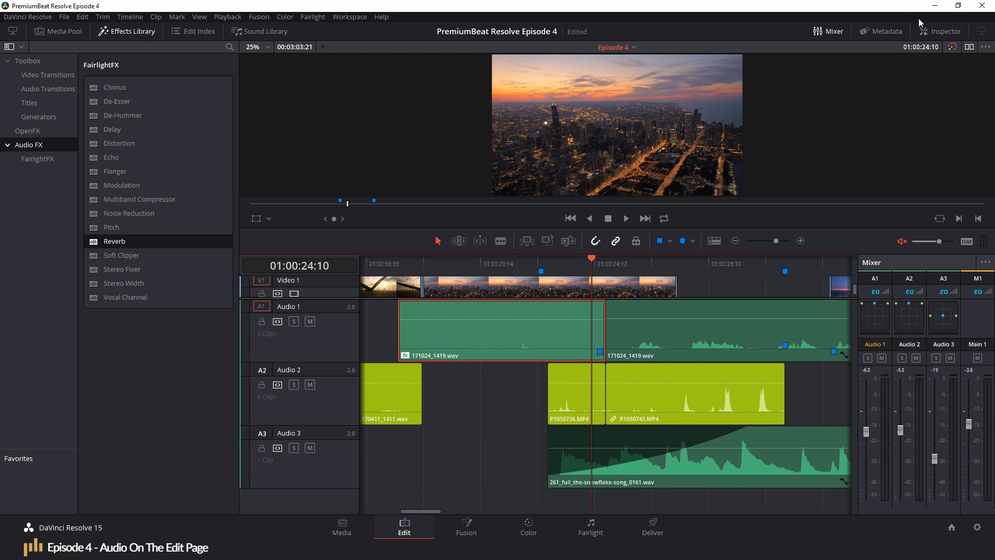
Set the clip's Reverb Room Height to 6.13 in the Inspector and close the Reverb window.
left_click(945, 31)
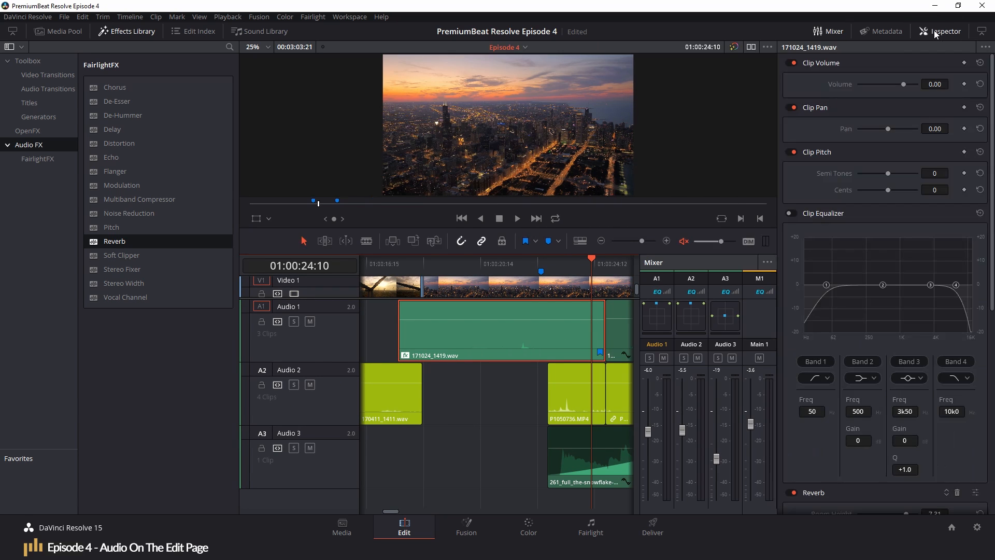
scroll("down", 3)
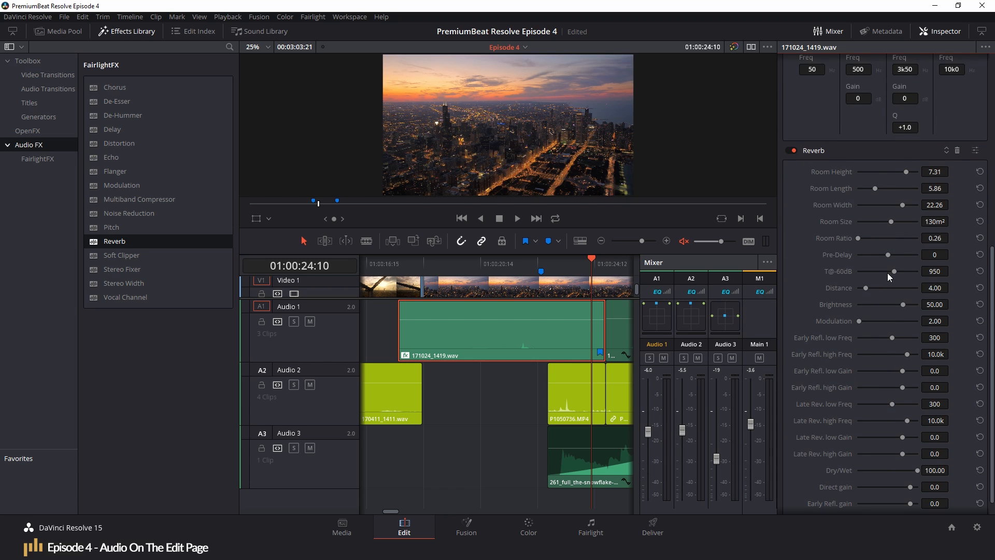
scroll("down", 3)
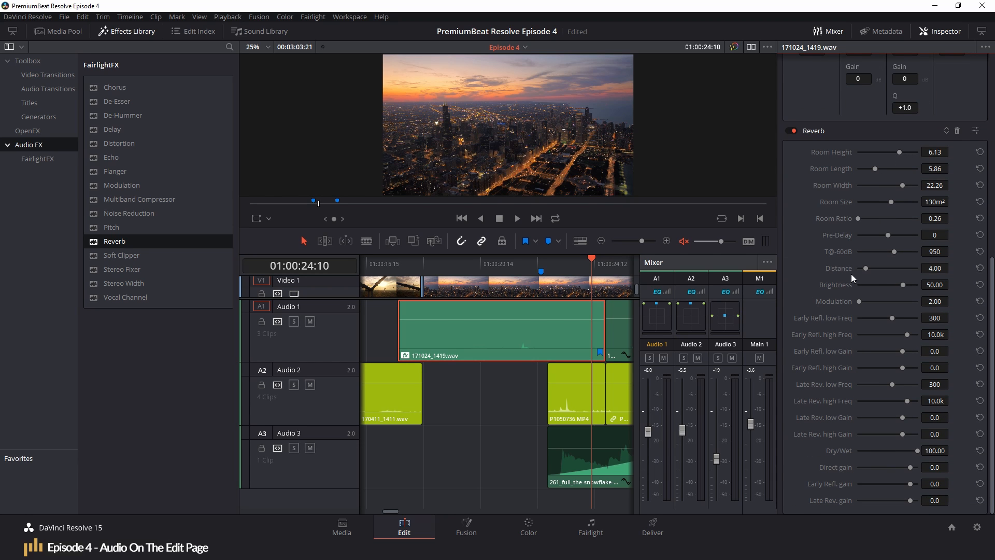
mouse_move(866, 230)
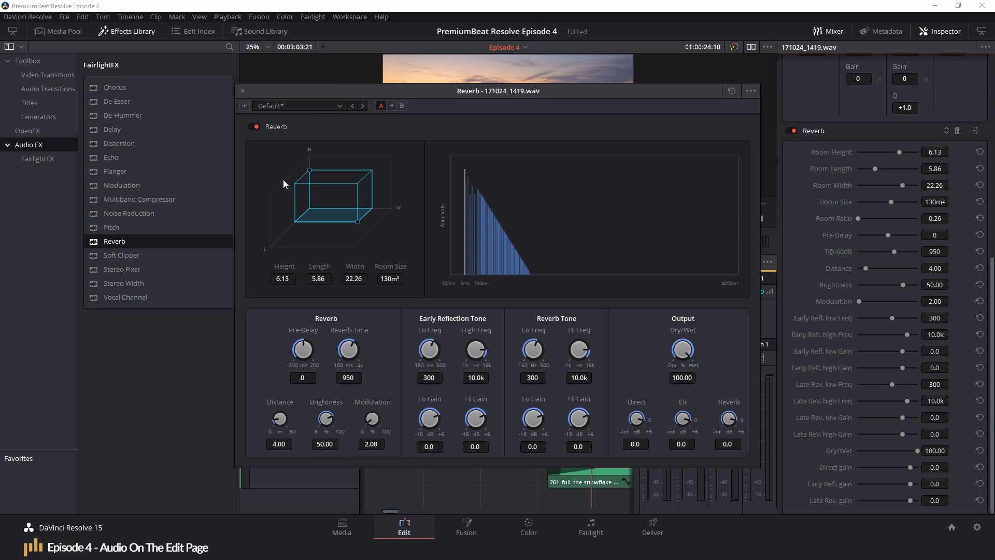
mouse_move(318, 196)
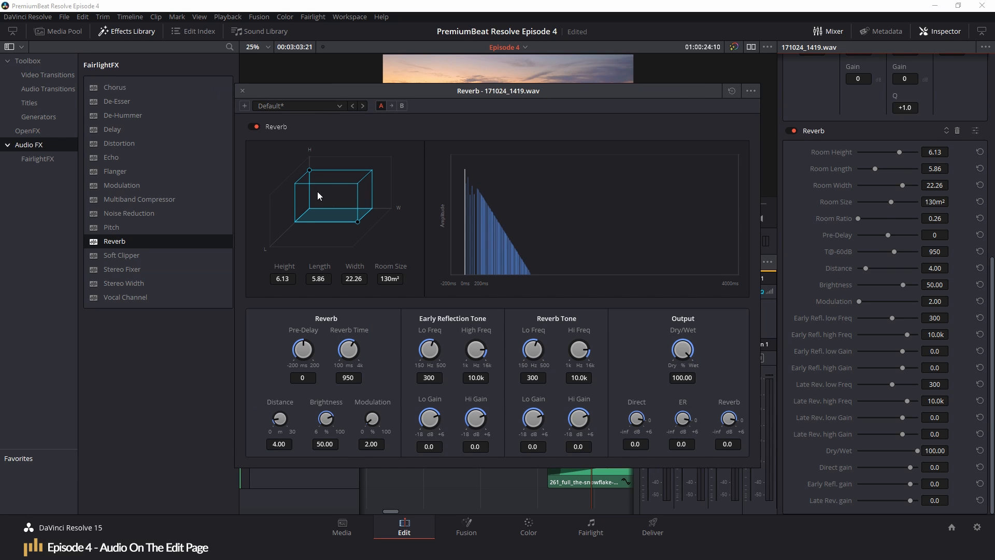
left_click(242, 90)
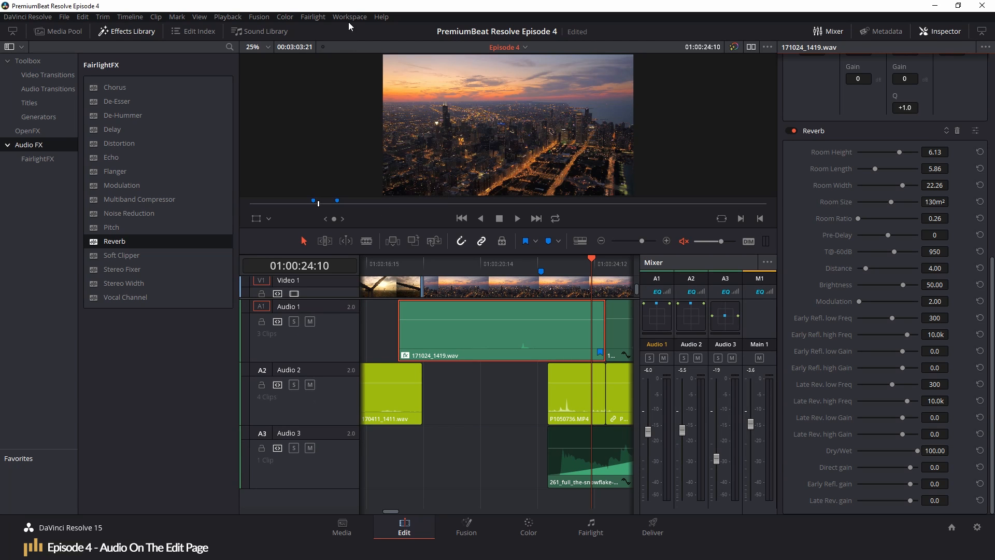
Reset the UI layout via Workspace, then switch to the Fairlight page of the Stranger project.
left_click(349, 16)
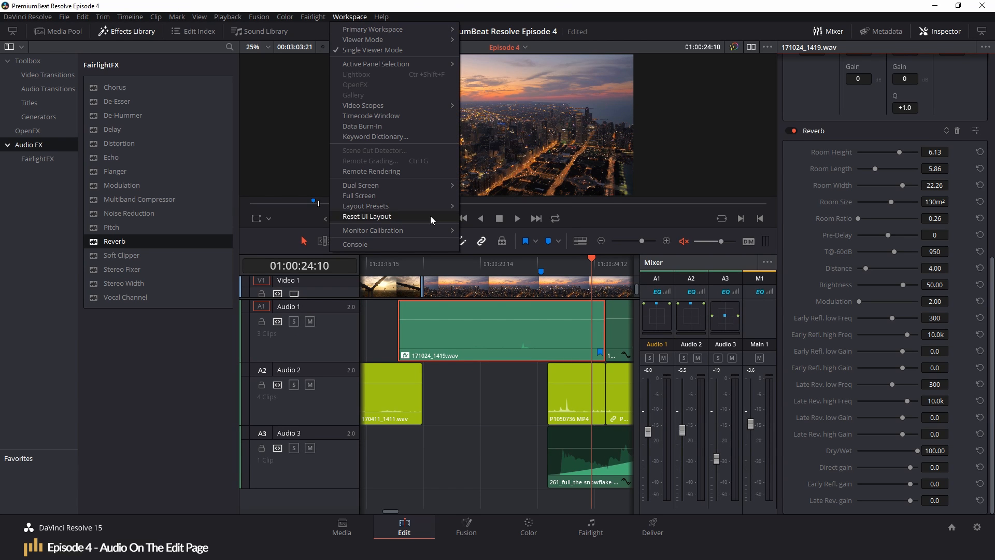
left_click(366, 216)
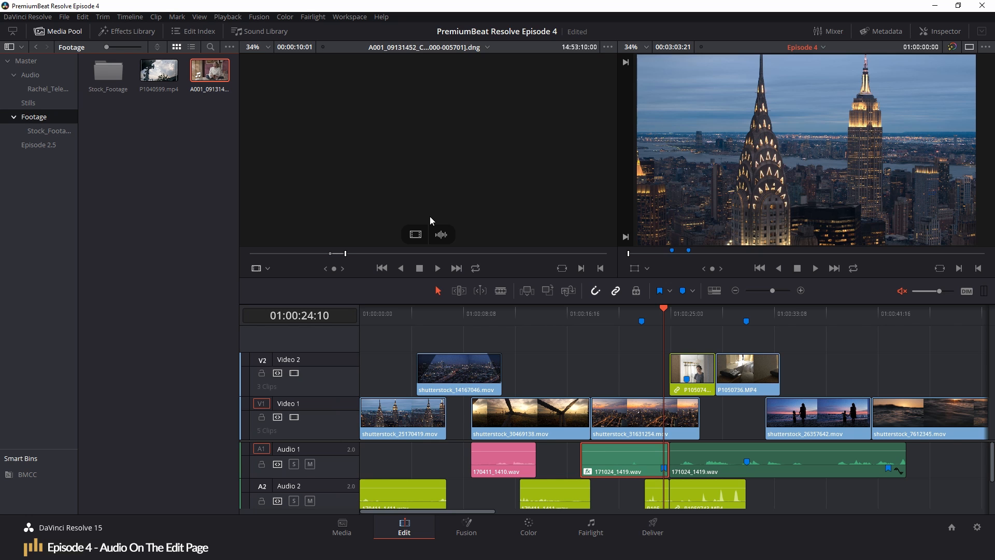
left_click(590, 527)
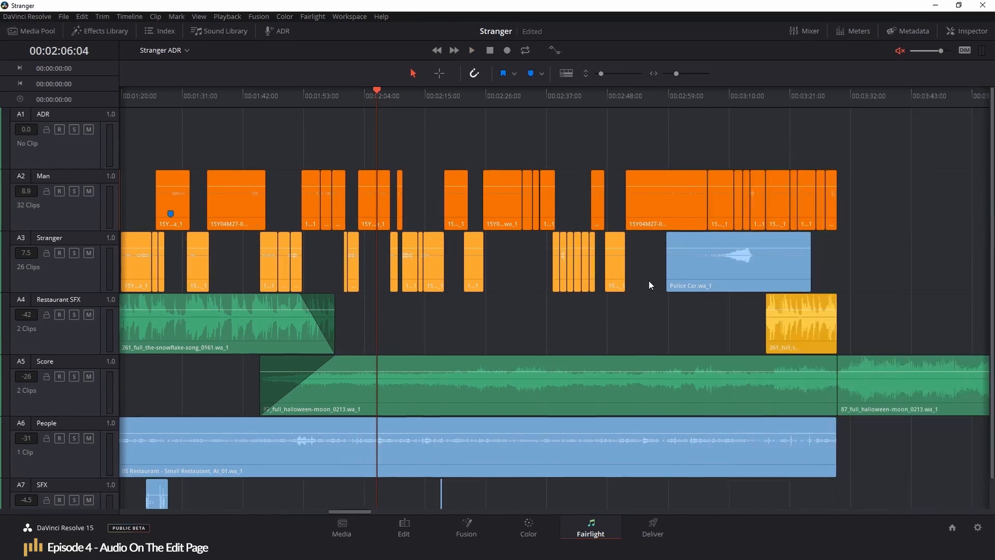
Show Meters and the ADR panel with Pre Roll 9, Record Track ADR and Guide Track Man.
left_click(859, 29)
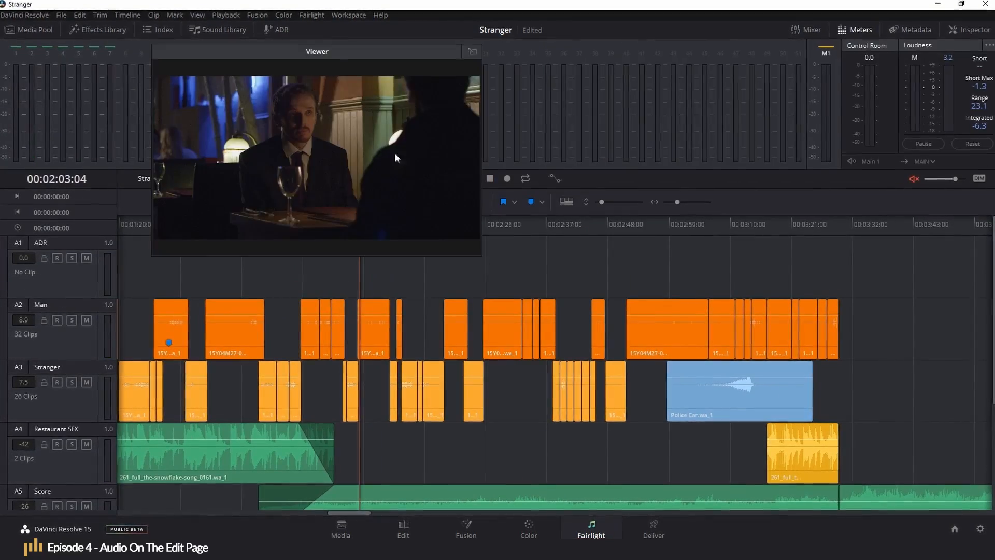
left_click(276, 29)
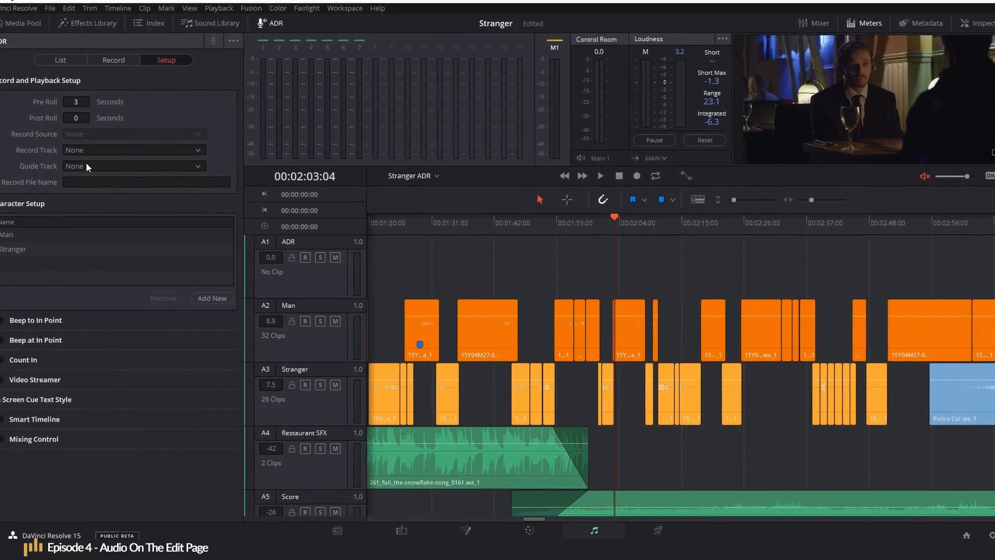
left_click(125, 163)
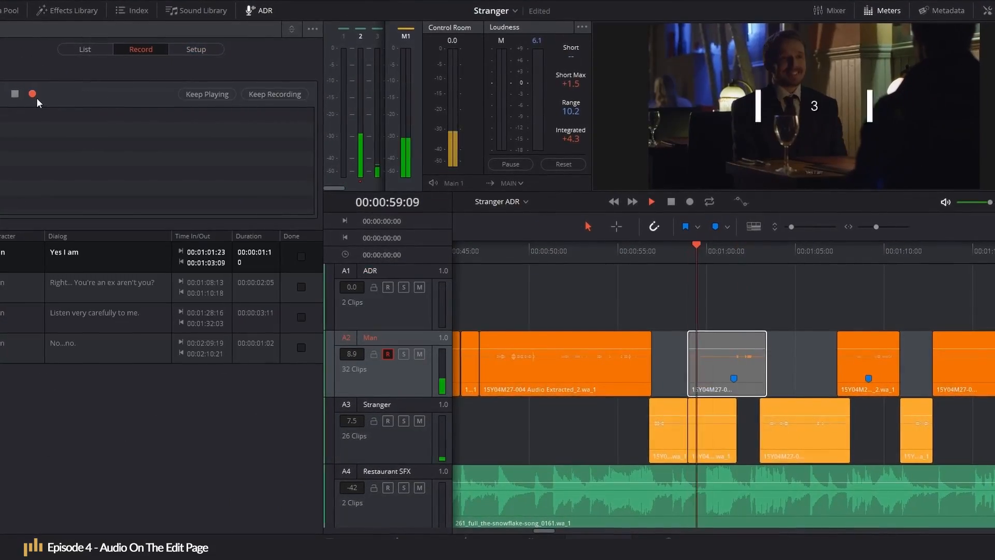
left_click(196, 48)
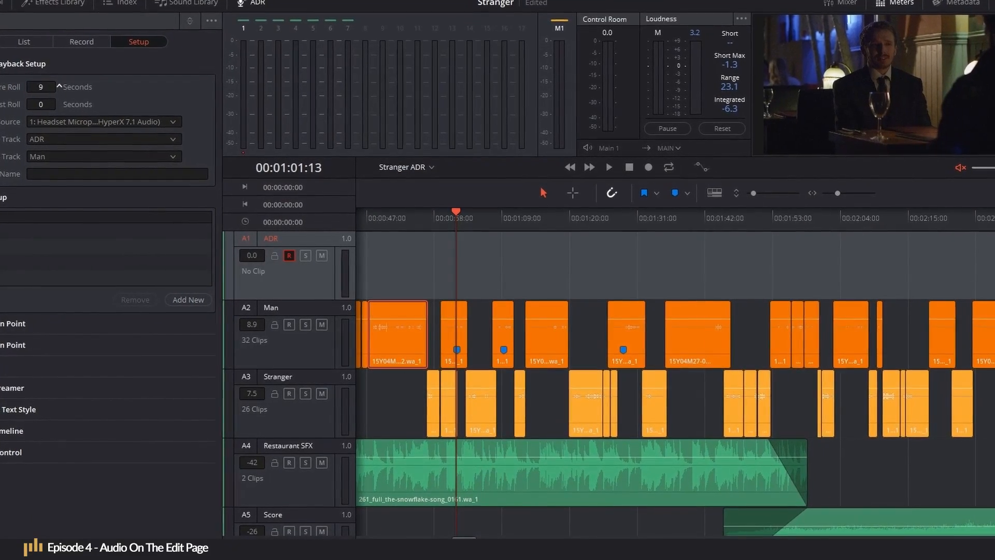